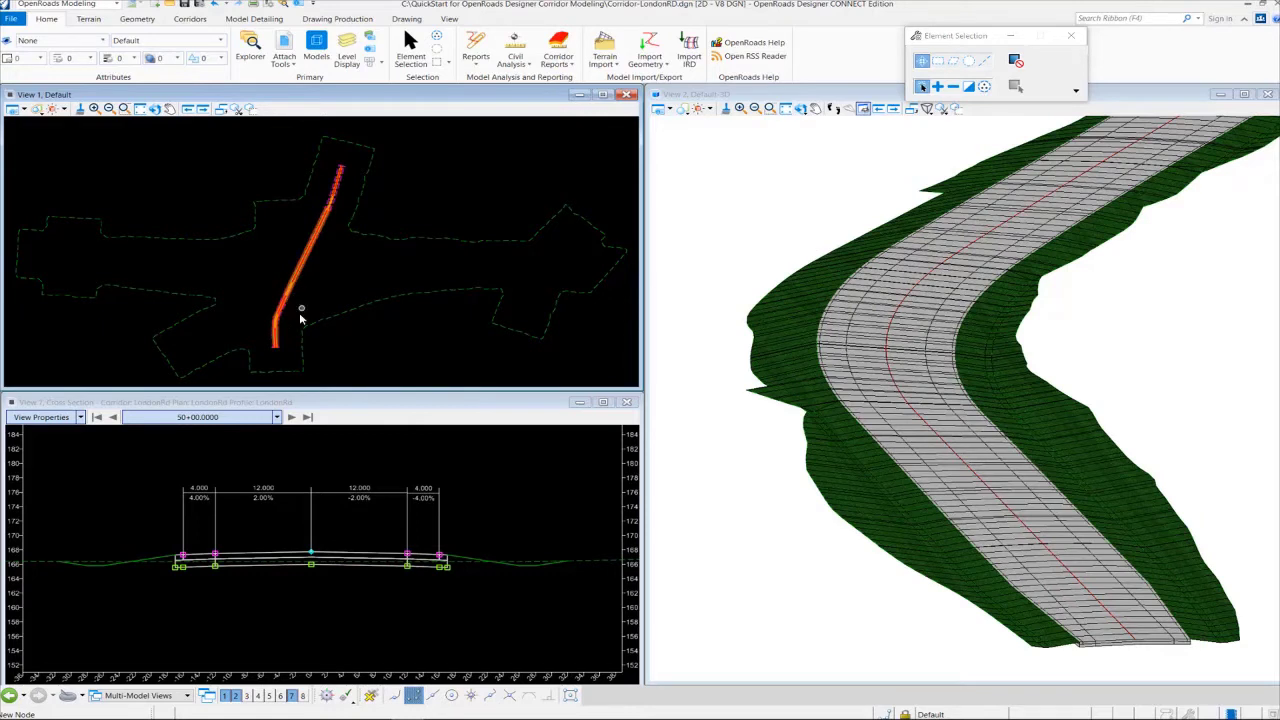
mouse_move(288, 344)
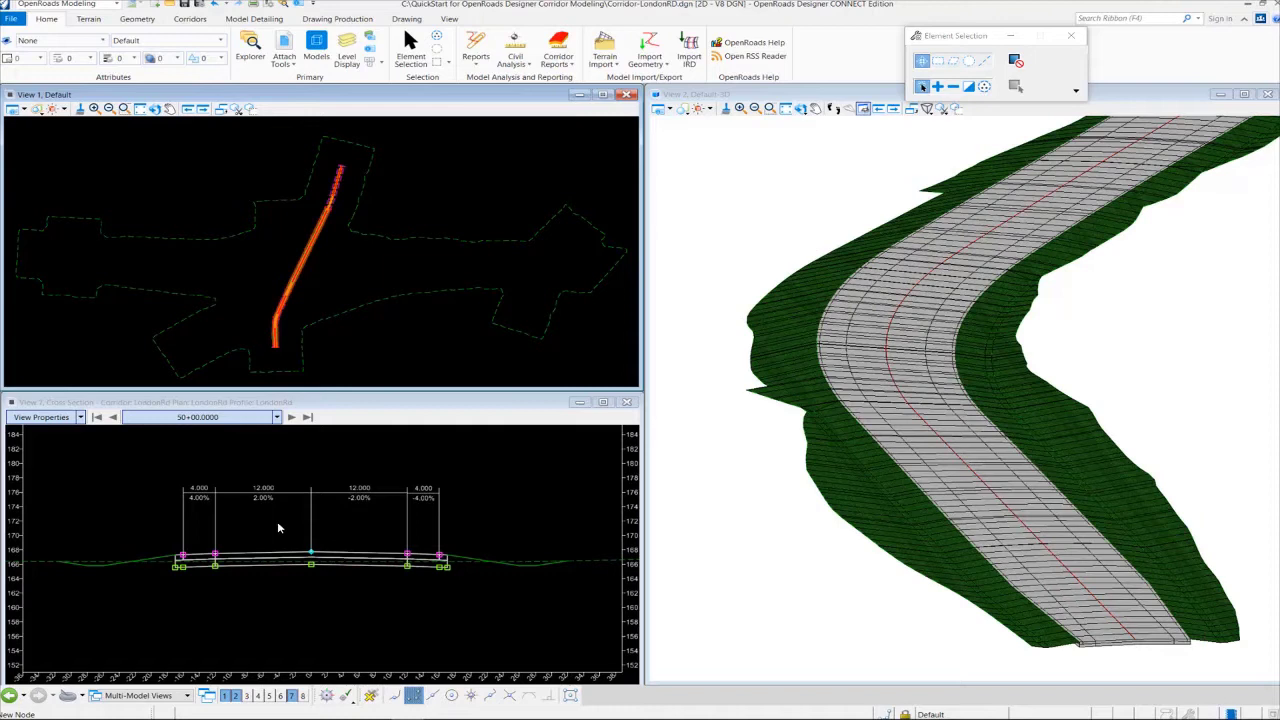
mouse_move(442, 590)
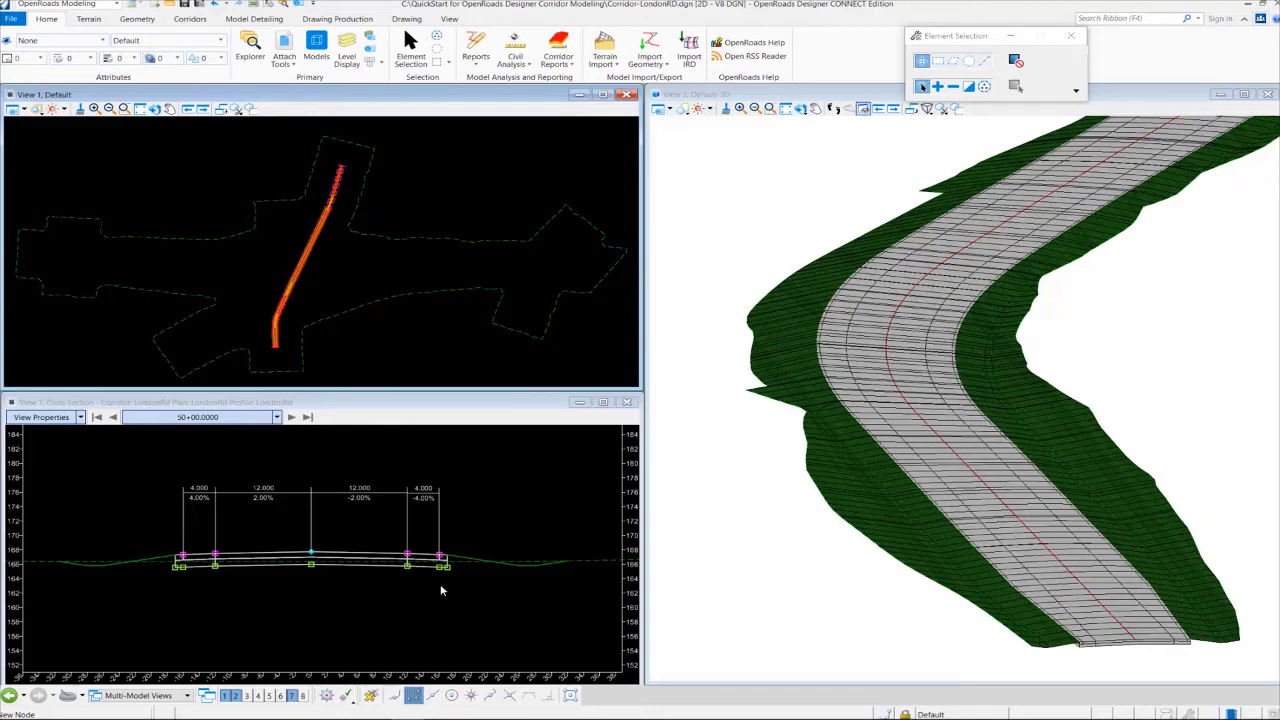
mouse_move(360, 628)
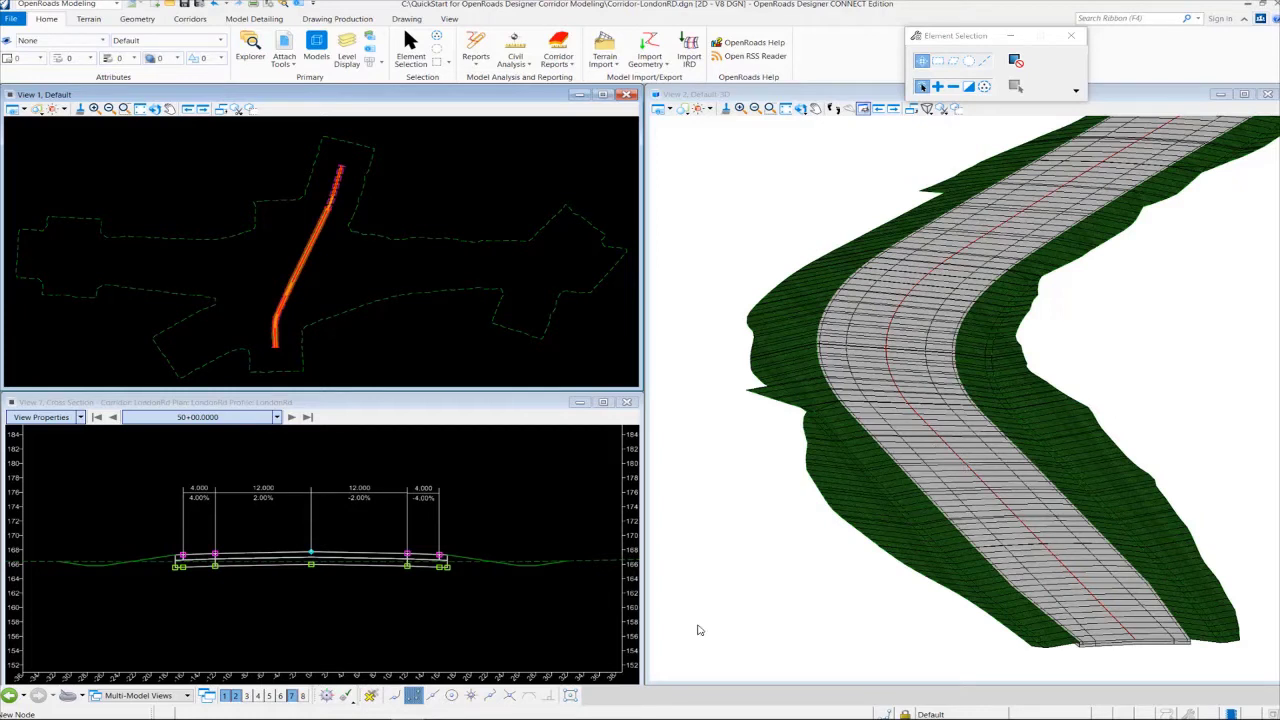
mouse_move(524, 616)
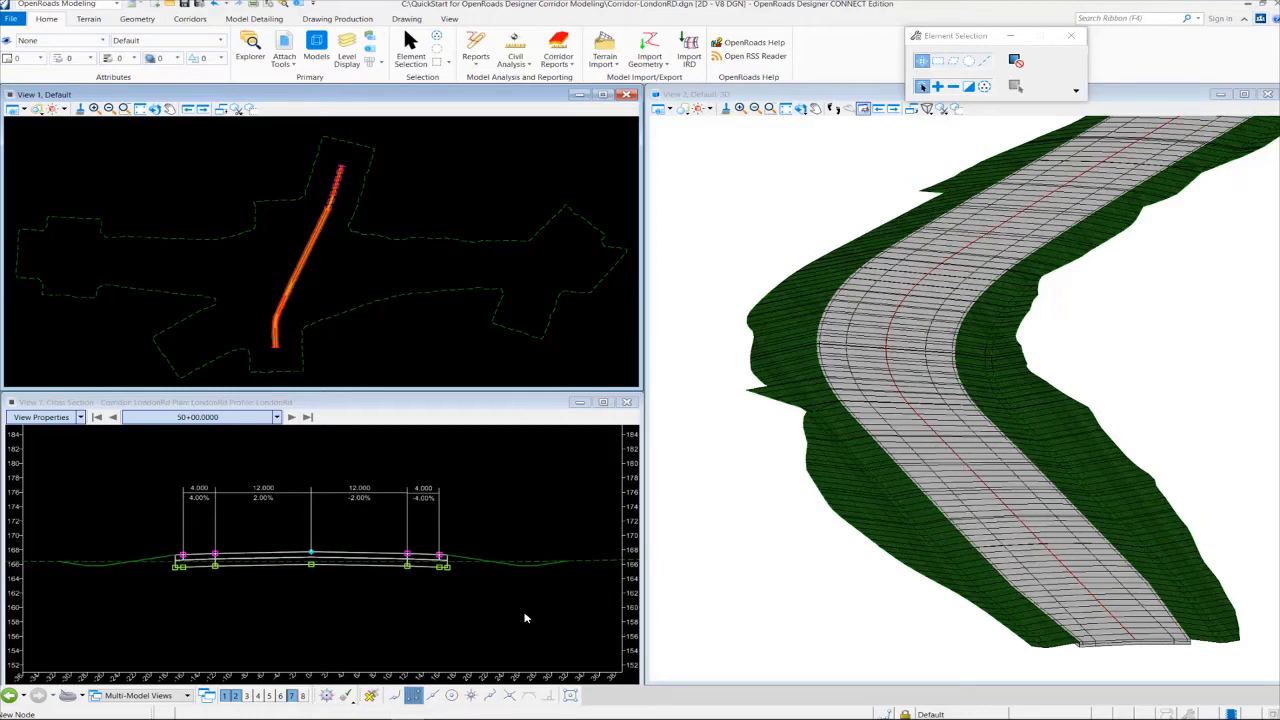
mouse_move(544, 610)
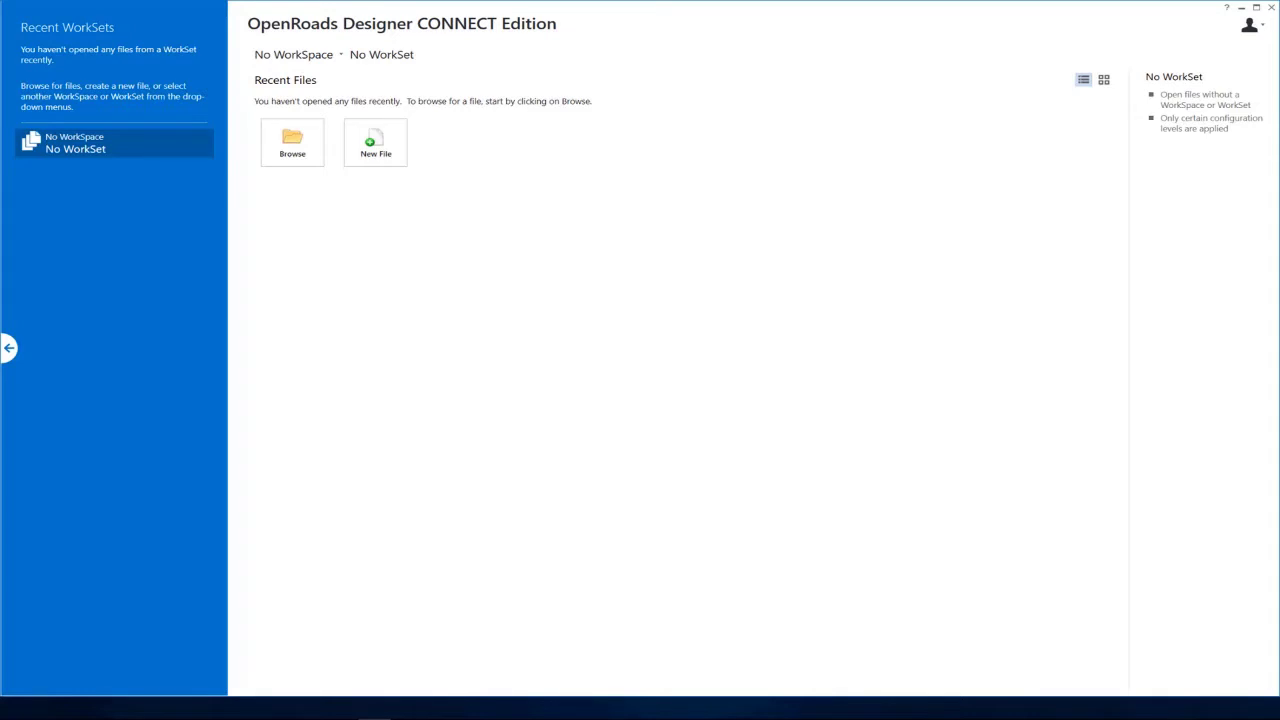
mouse_move(1156, 538)
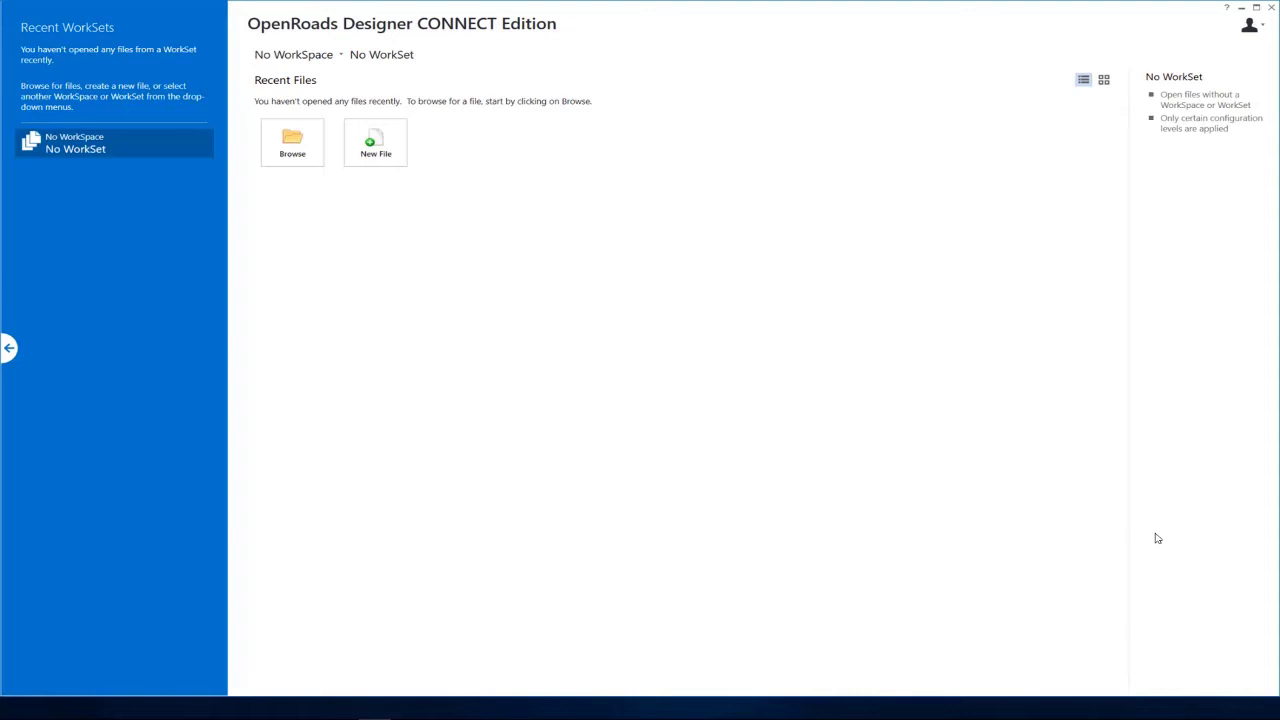
mouse_move(588, 444)
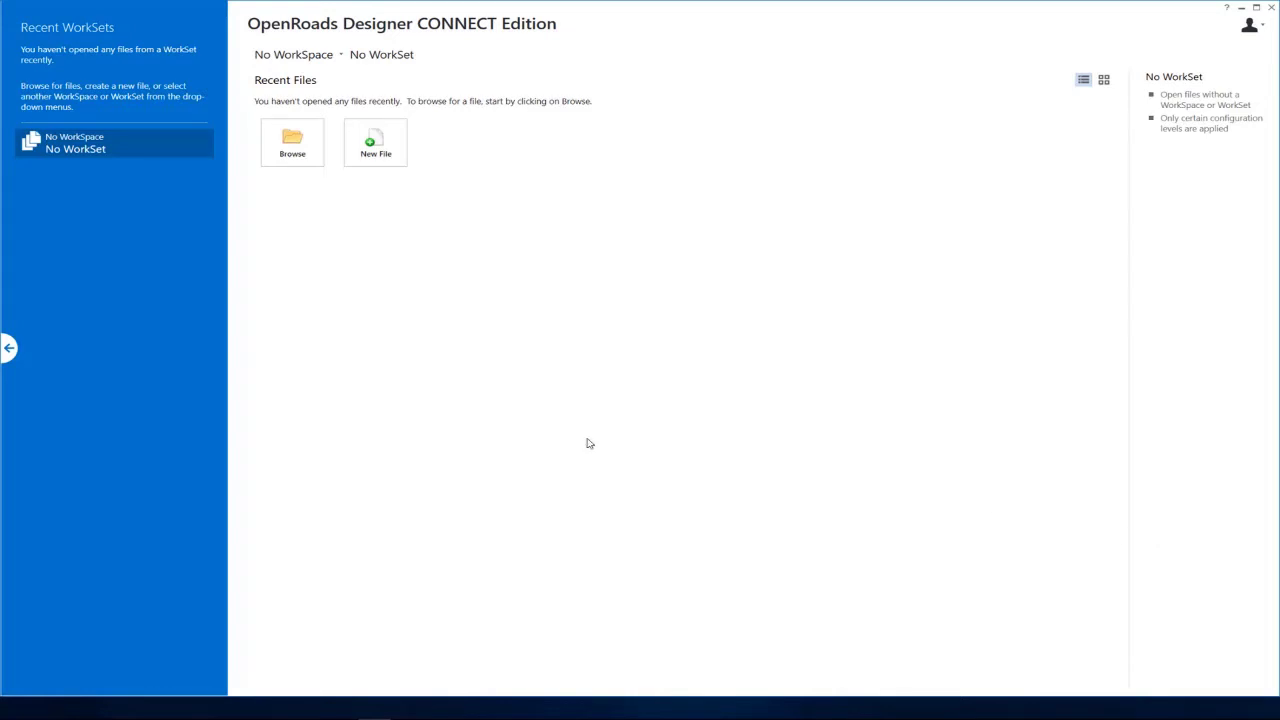
mouse_move(330, 60)
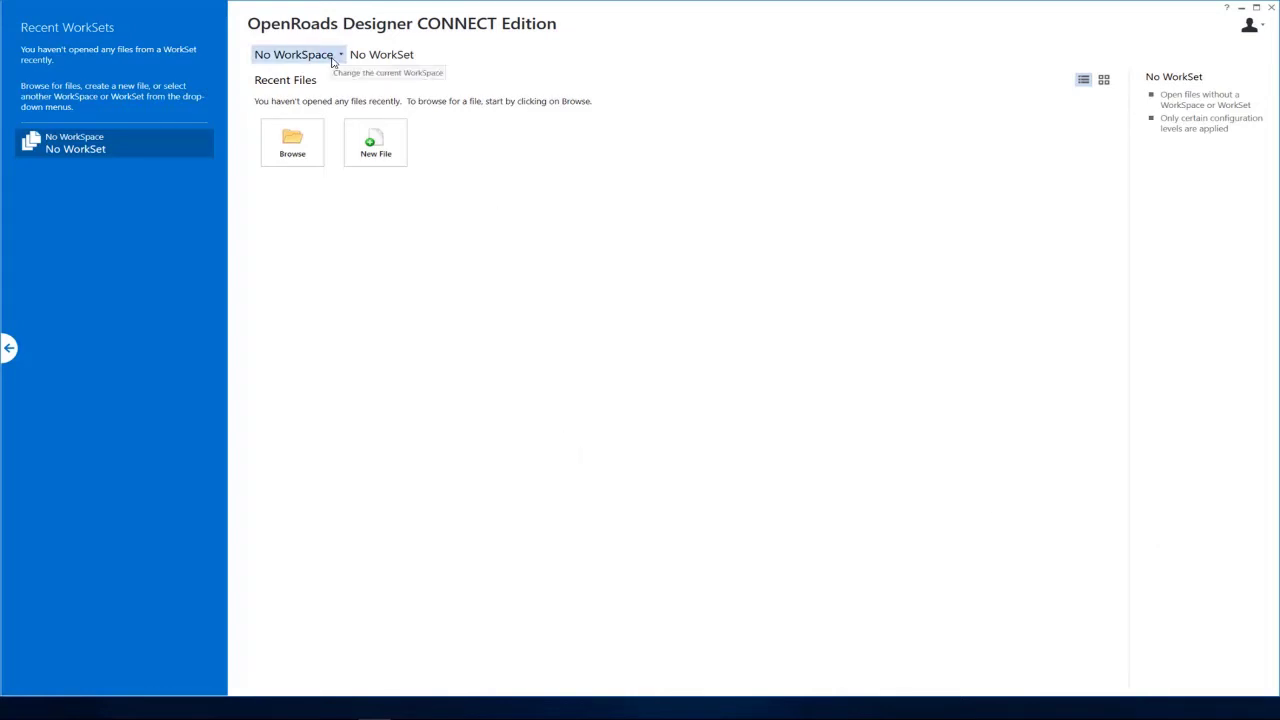
Select the Training and Examples workspace and the Training-Imperial workset on the start page
click(340, 54)
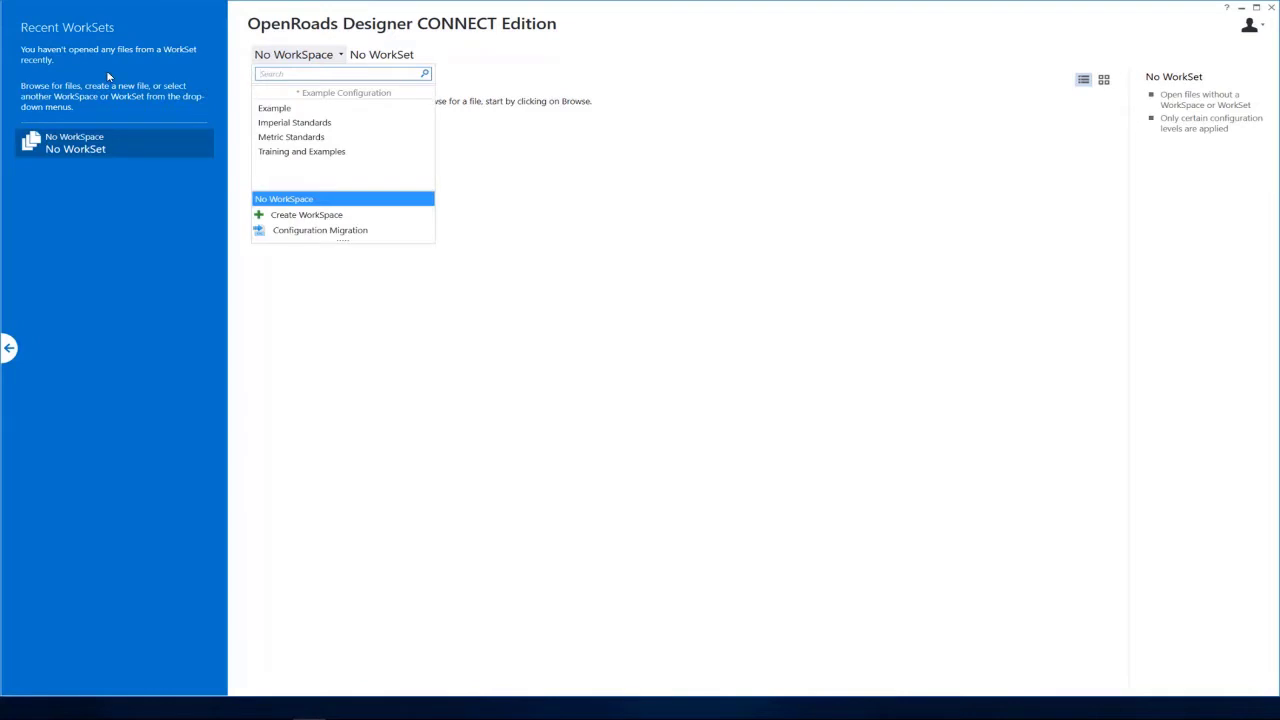
mouse_move(332, 152)
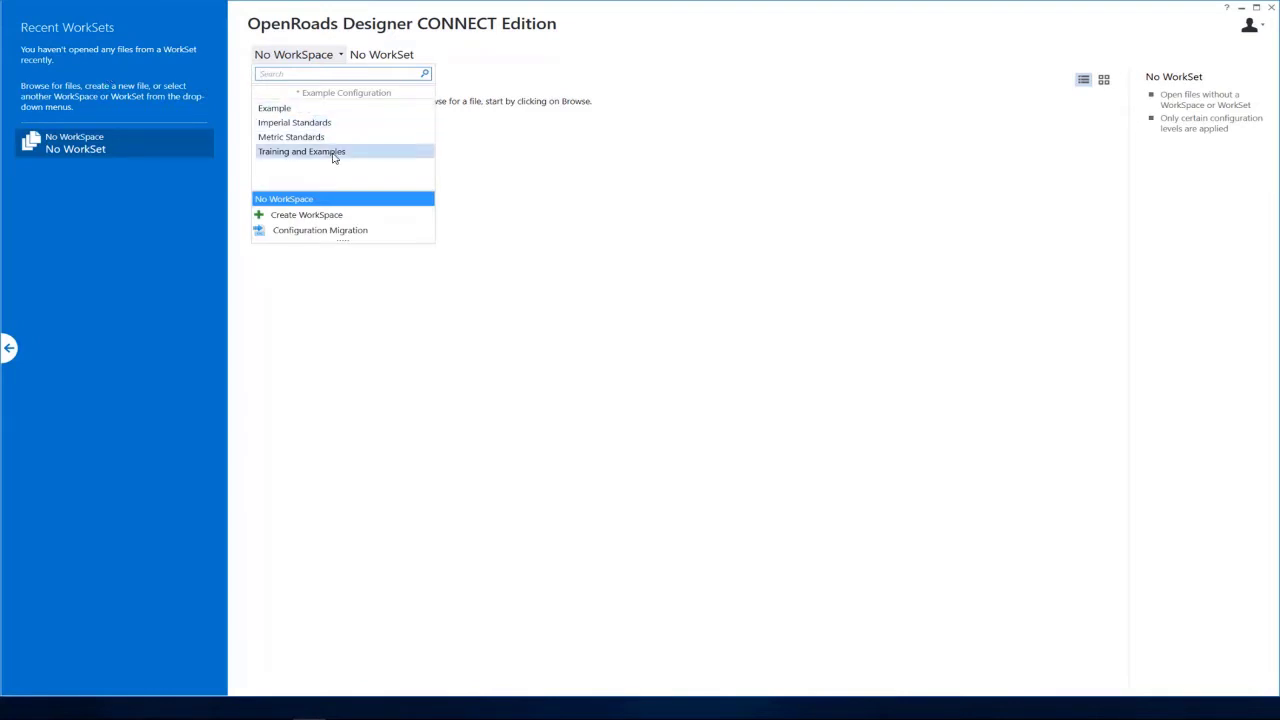
click(300, 152)
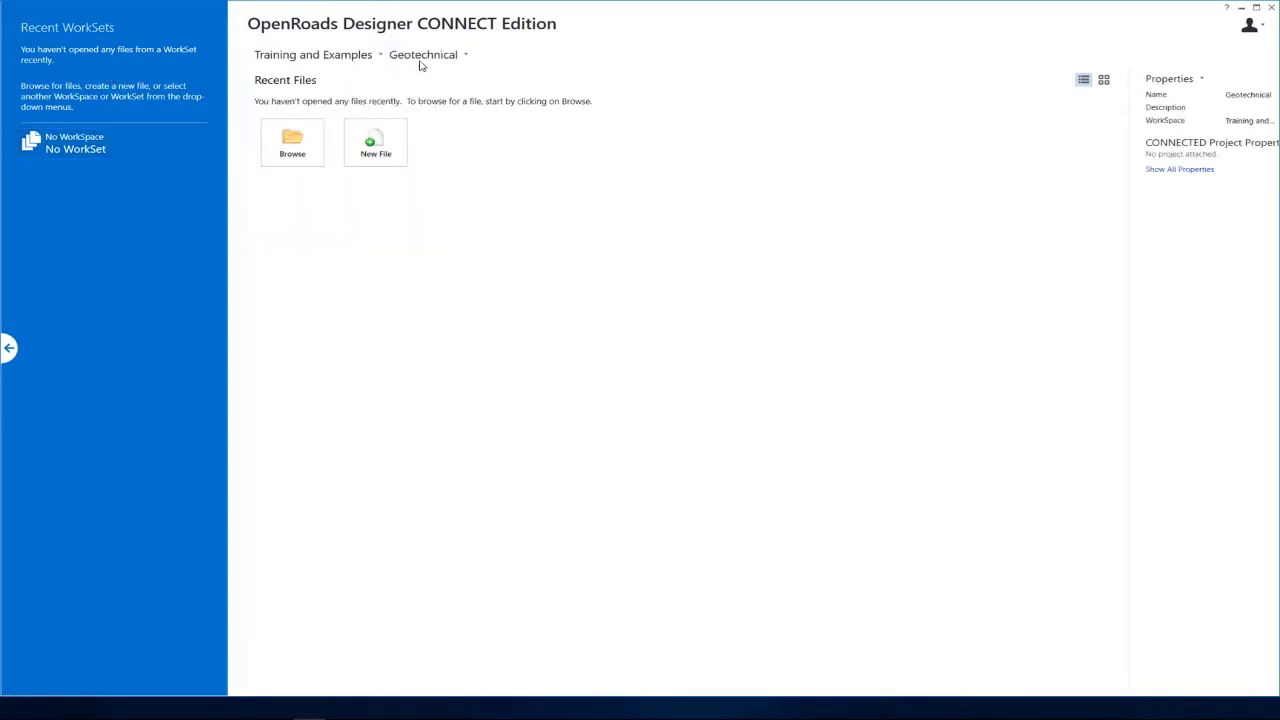
click(424, 54)
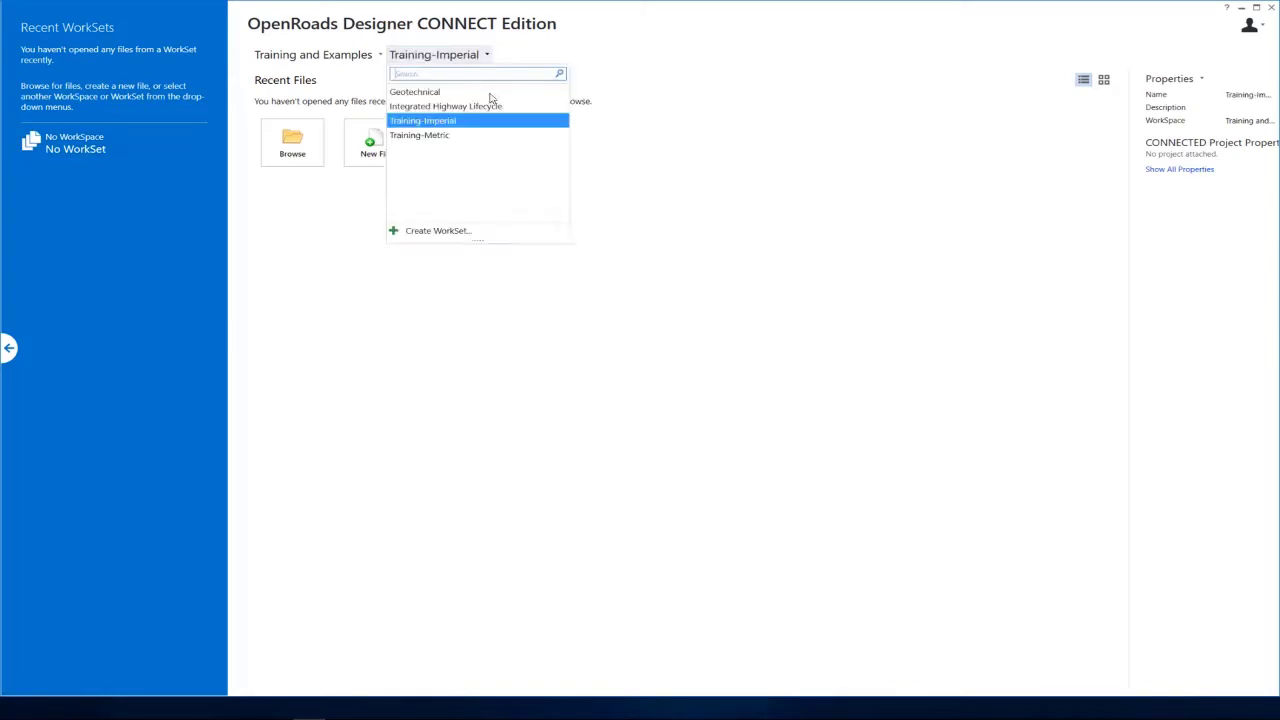
mouse_move(440, 126)
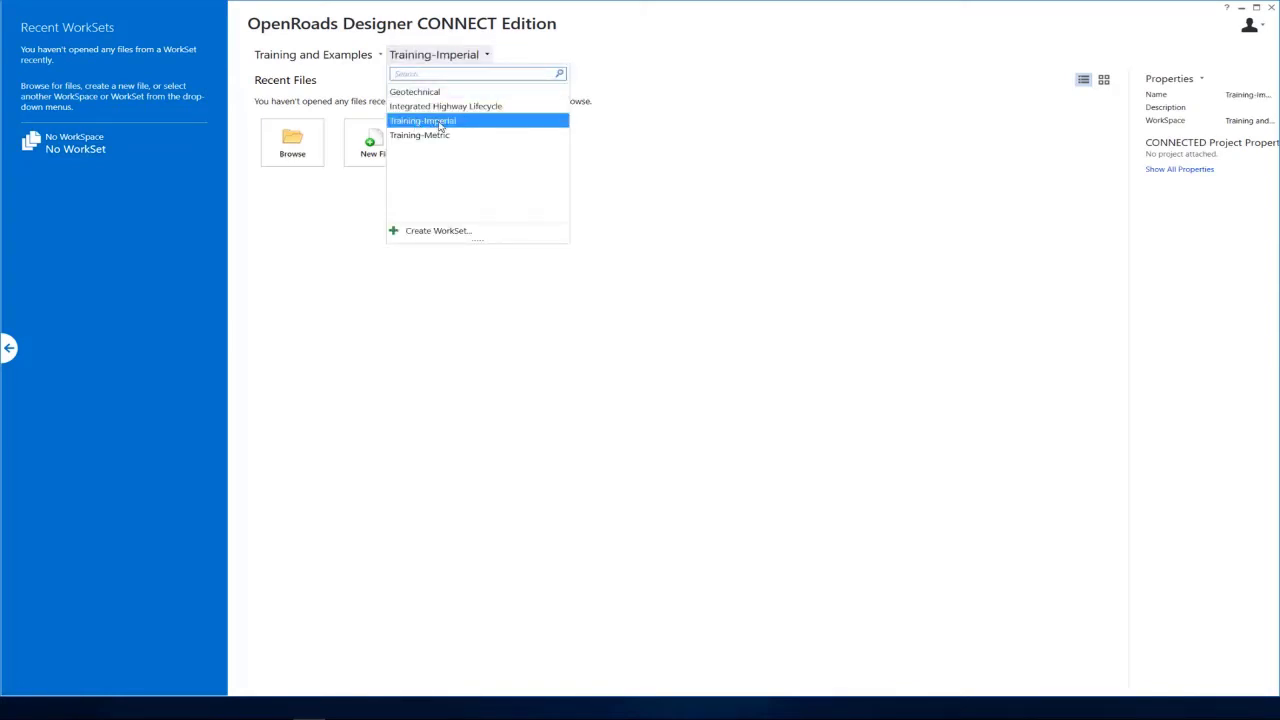
click(422, 120)
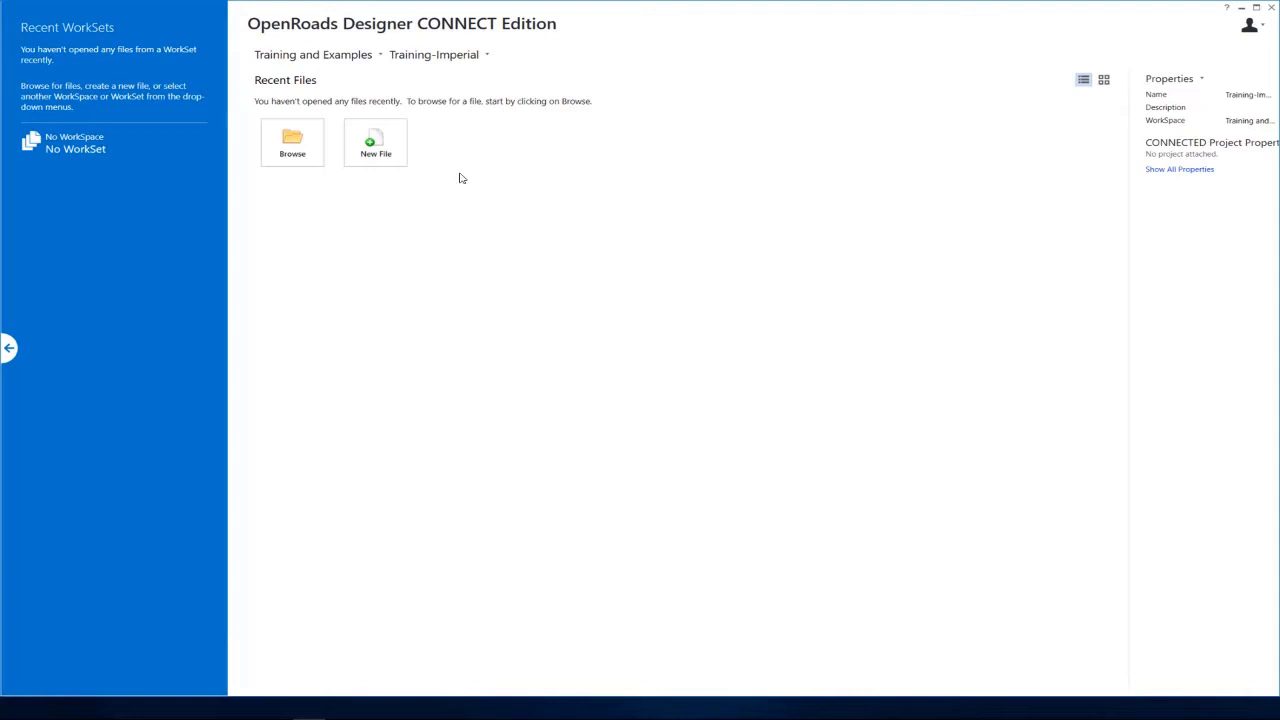
mouse_move(520, 216)
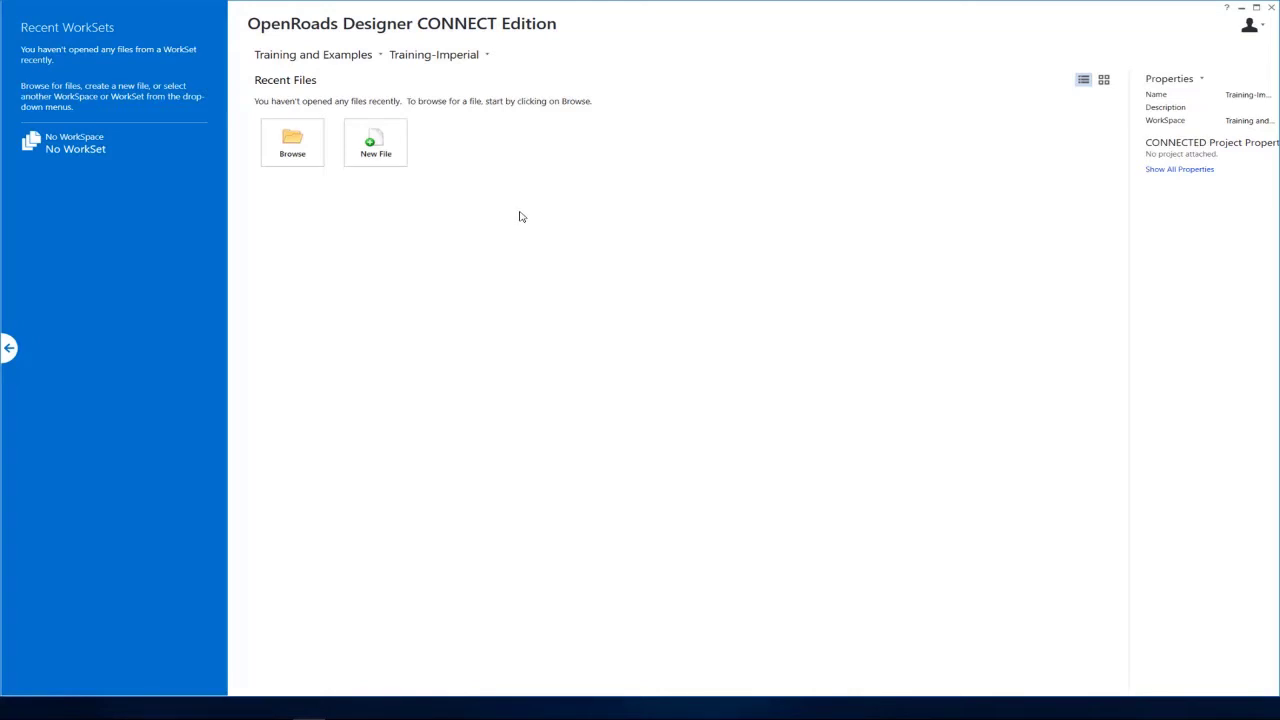
mouse_move(544, 226)
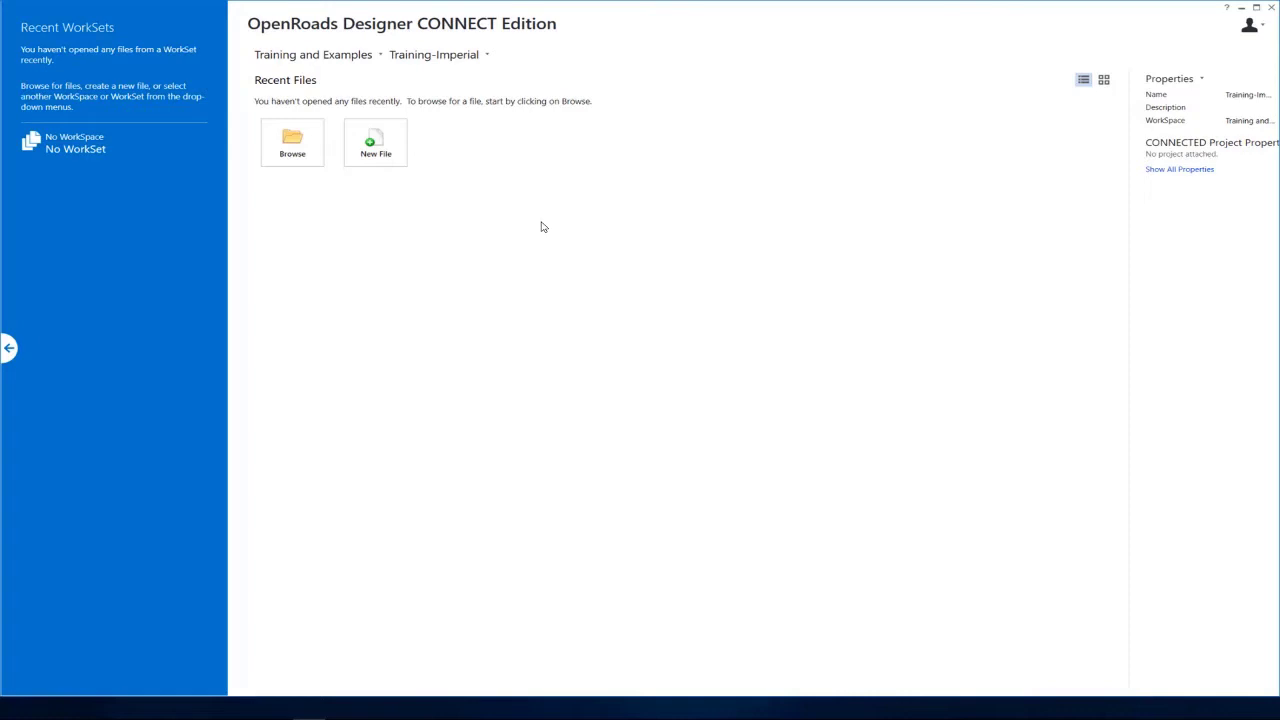
mouse_move(504, 210)
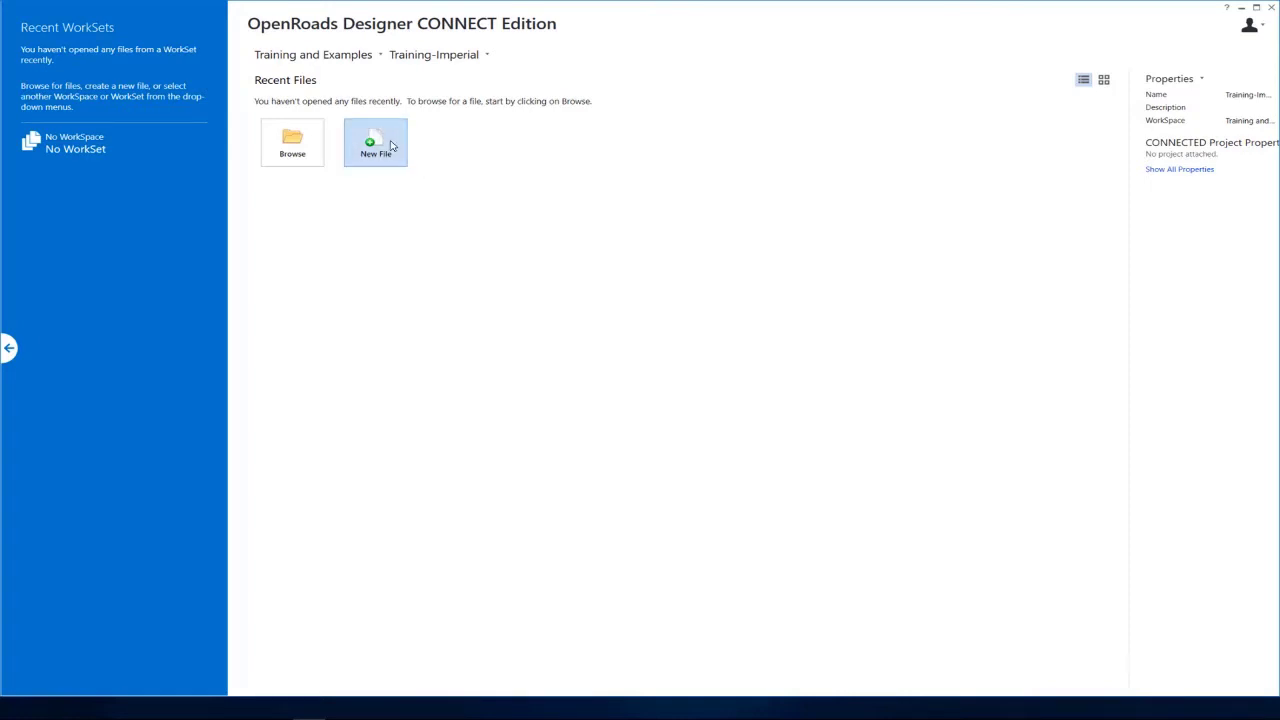
Start a new design file based on the 2D Imperial training seed
click(376, 142)
text(Corridor-LondonRD)
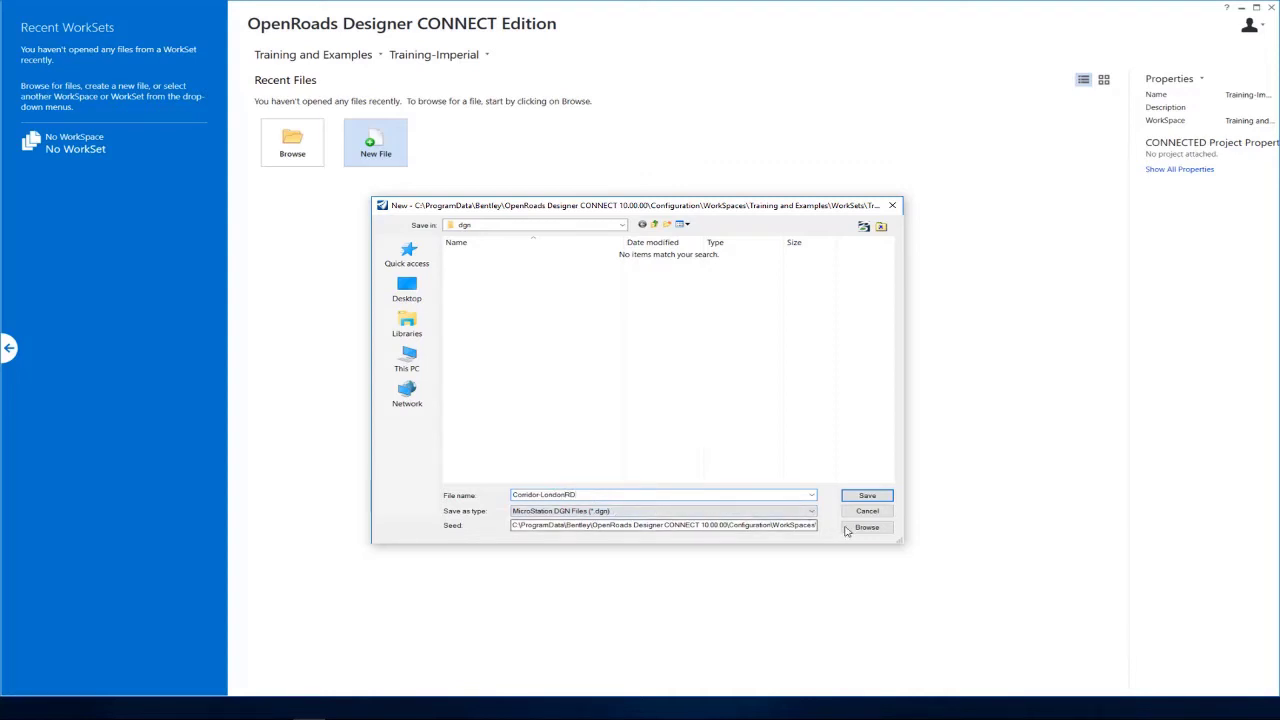
click(866, 528)
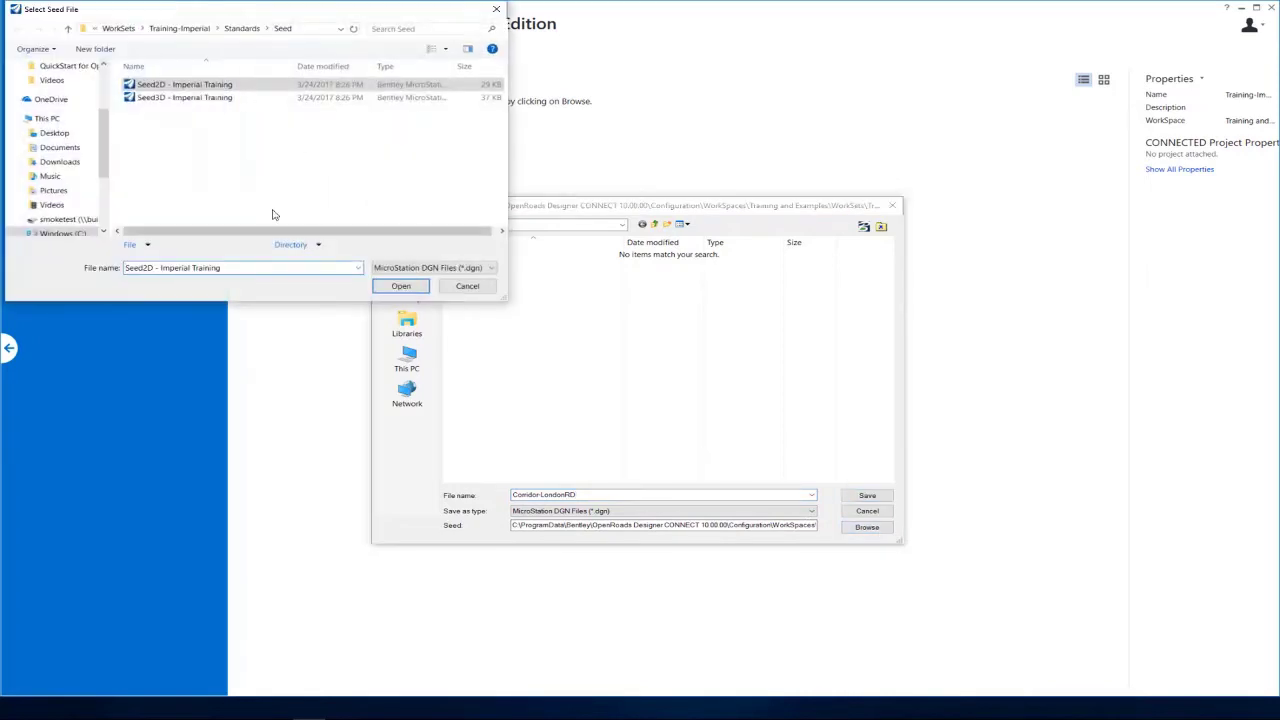
click(184, 84)
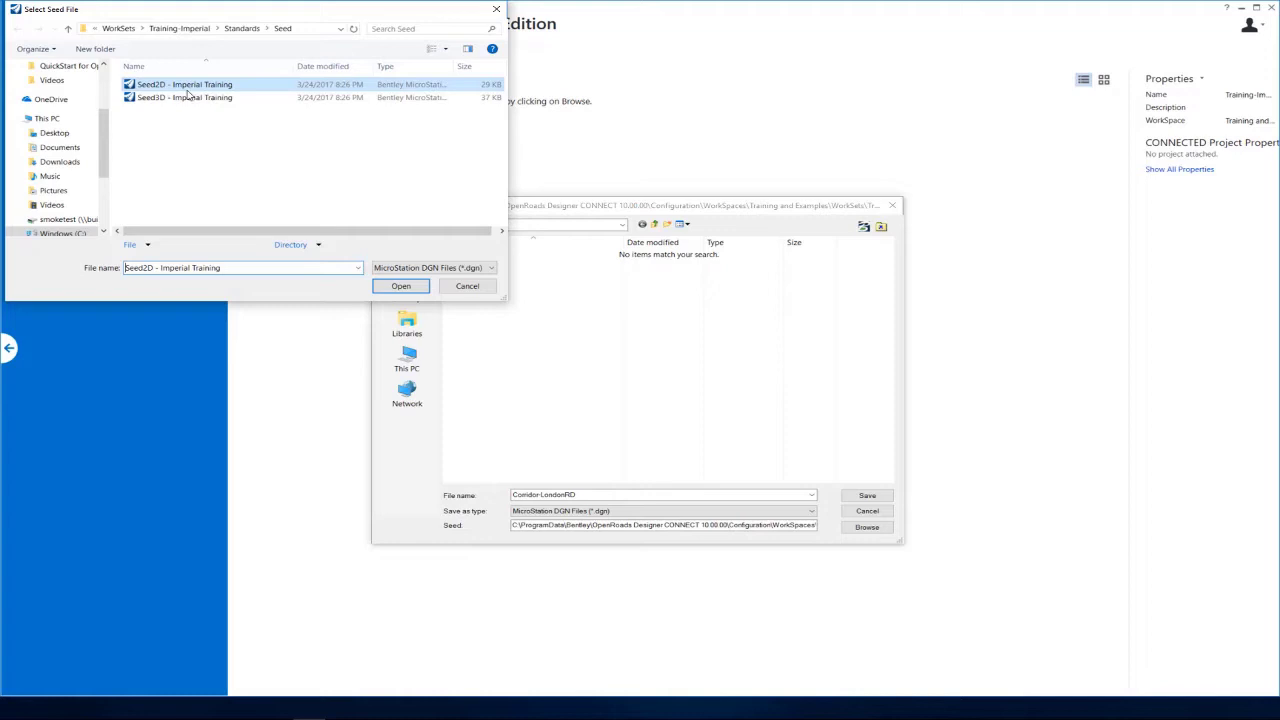
mouse_move(184, 96)
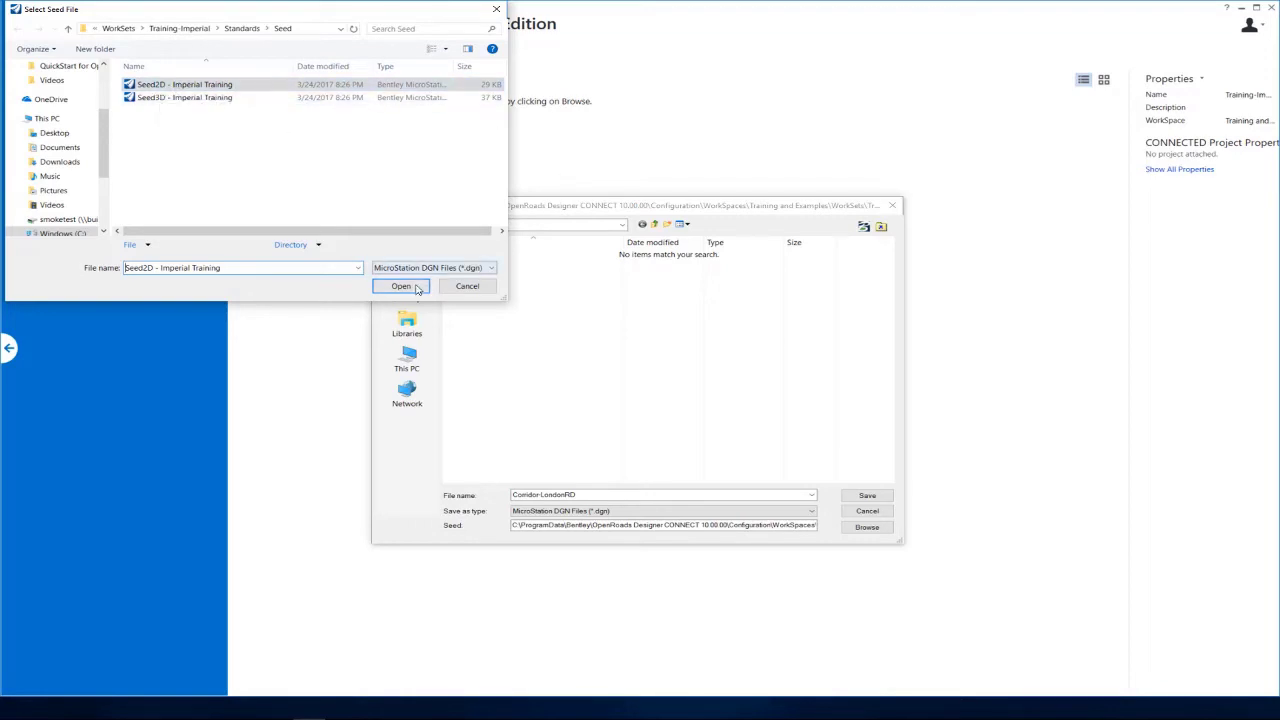
click(400, 286)
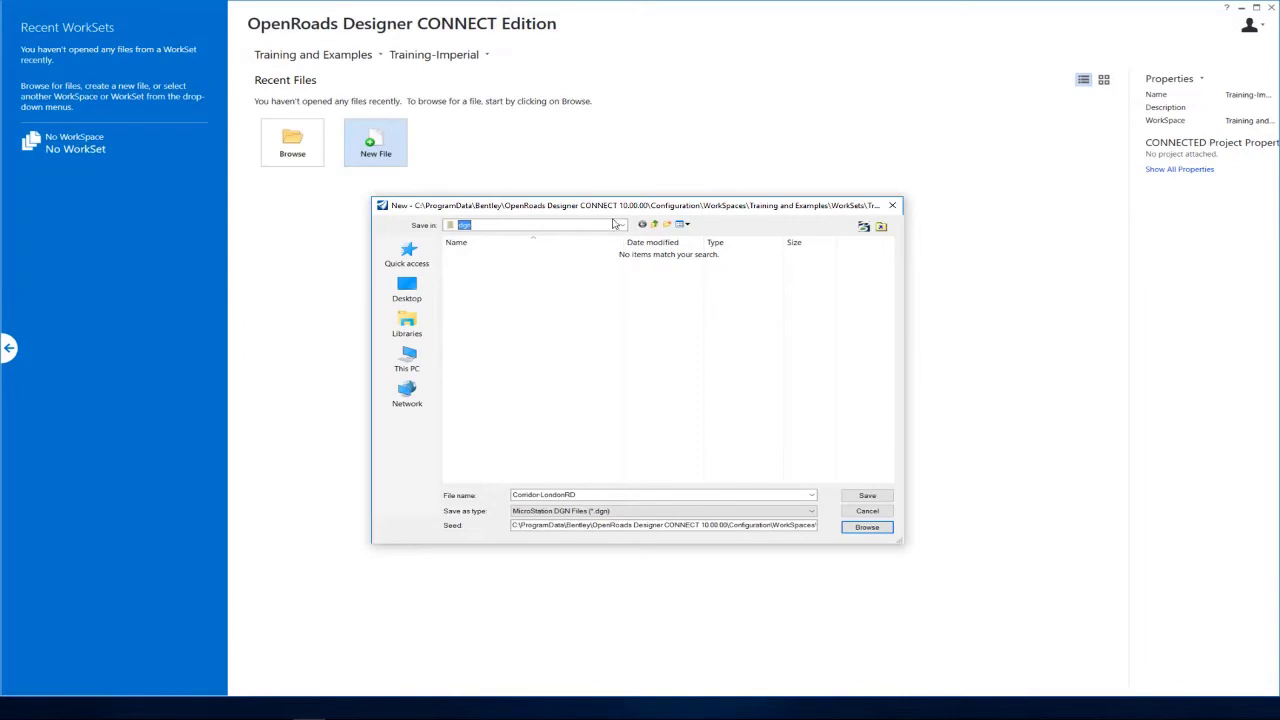
Save the new file as Corridor-LondonRD in the QuickStart Corridor Modeling folder
click(620, 224)
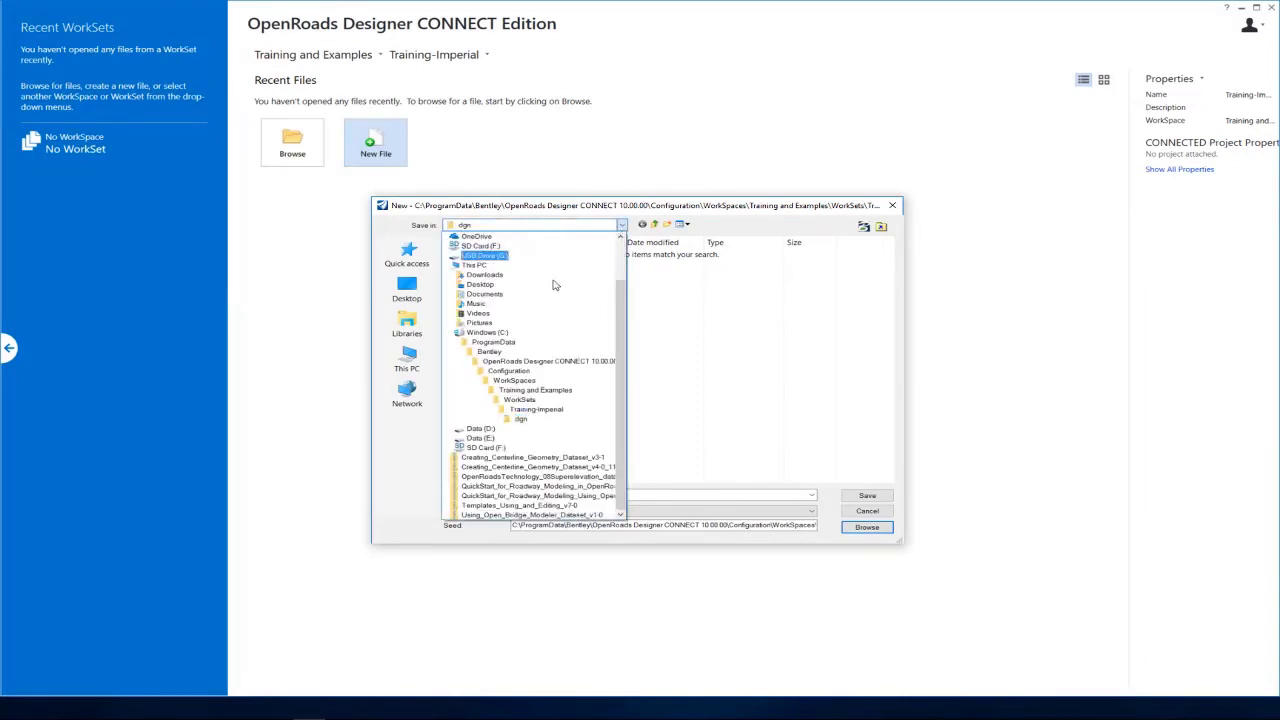
click(488, 332)
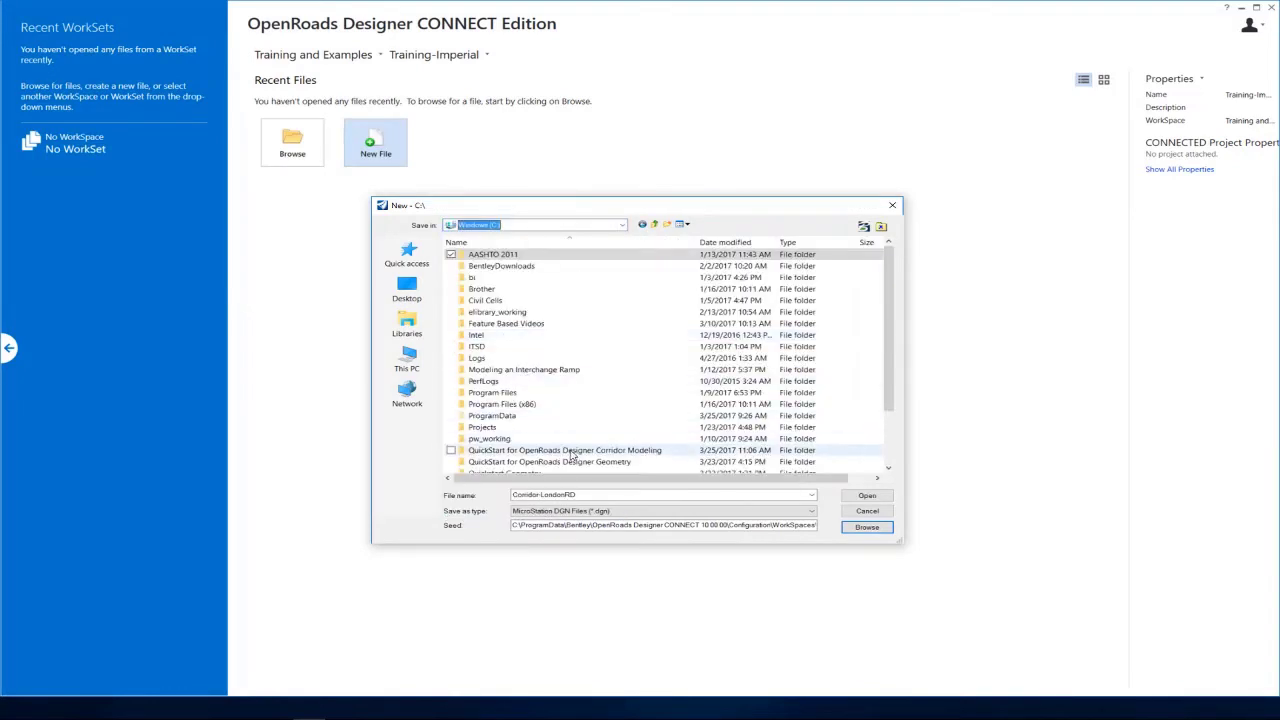
mouse_move(564, 450)
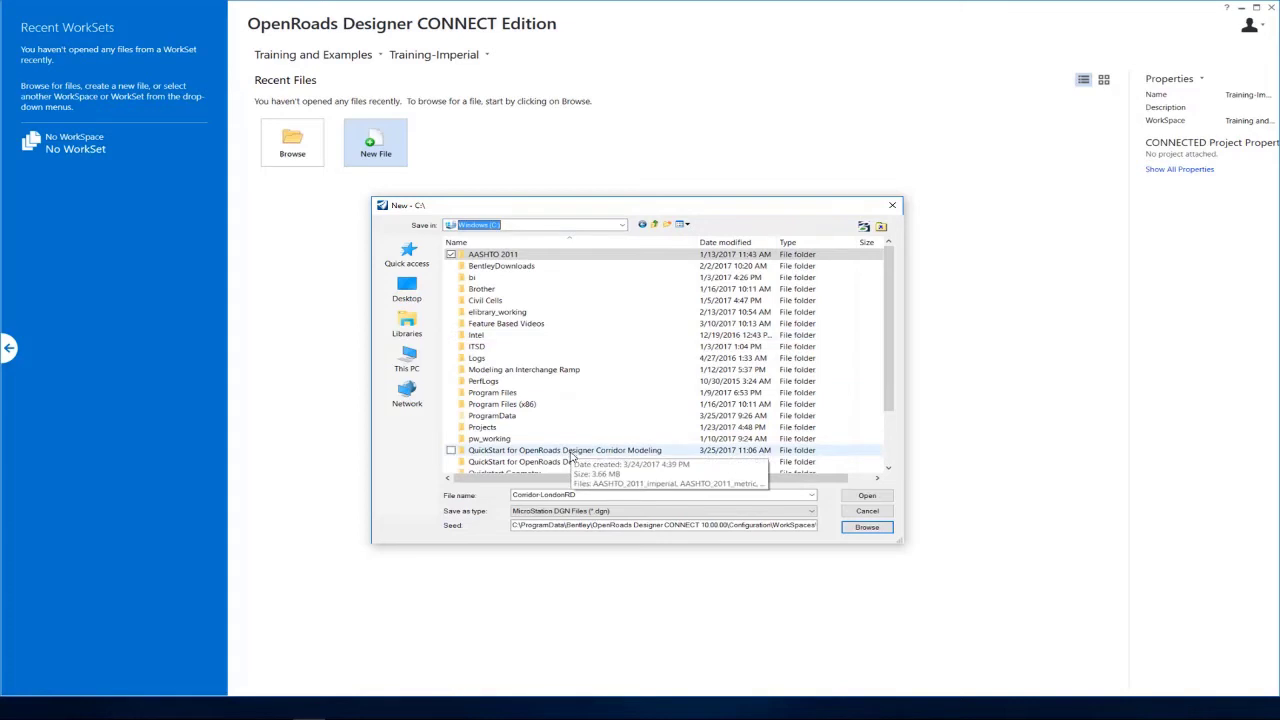
double_click(564, 450)
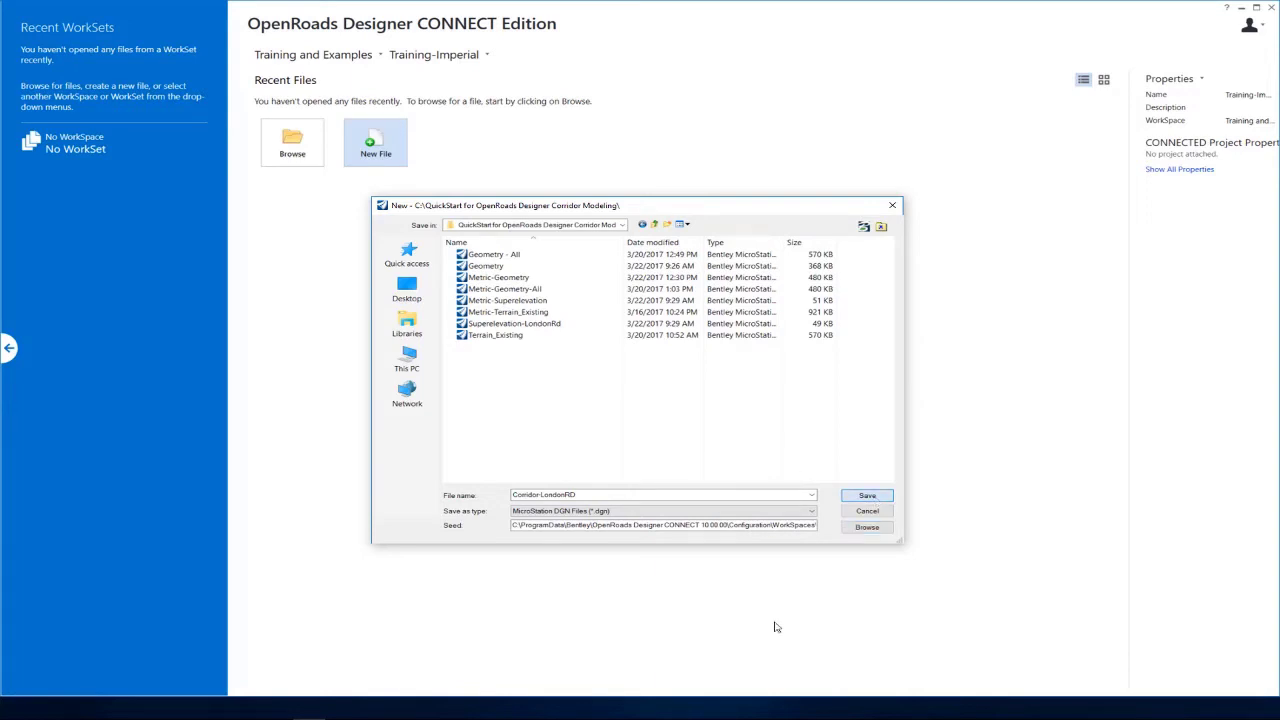
click(866, 496)
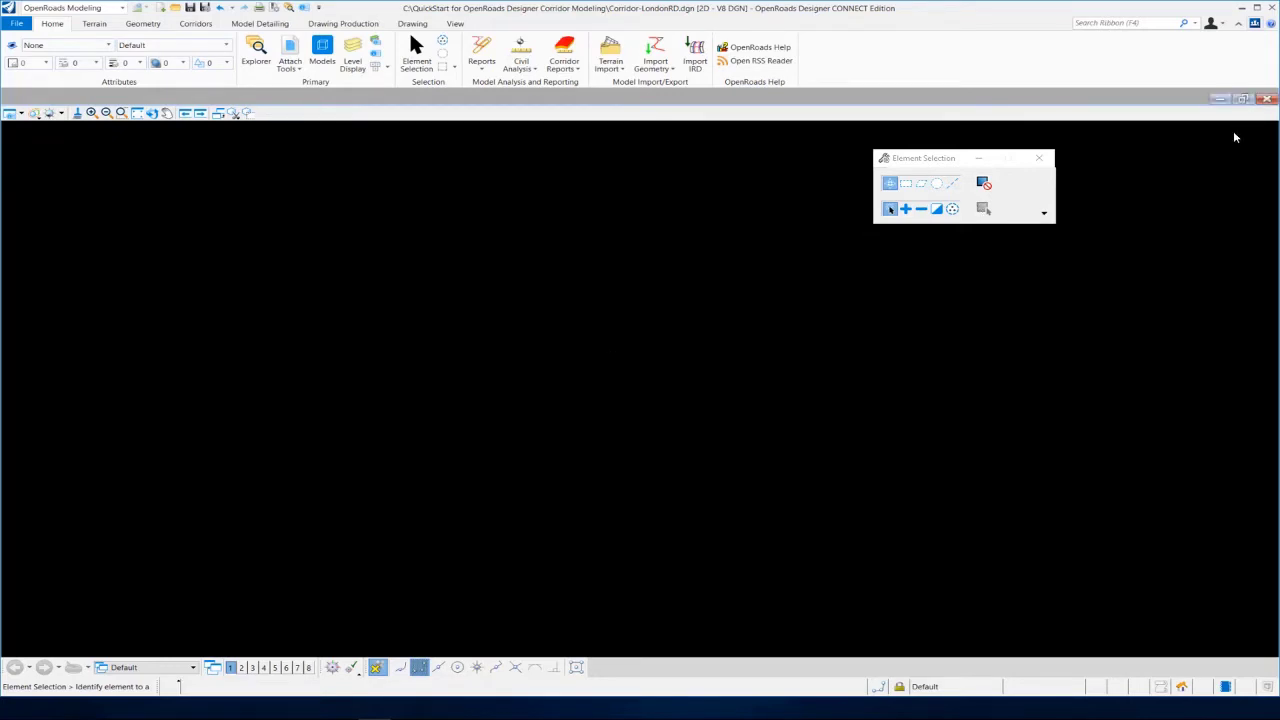
mouse_move(424, 348)
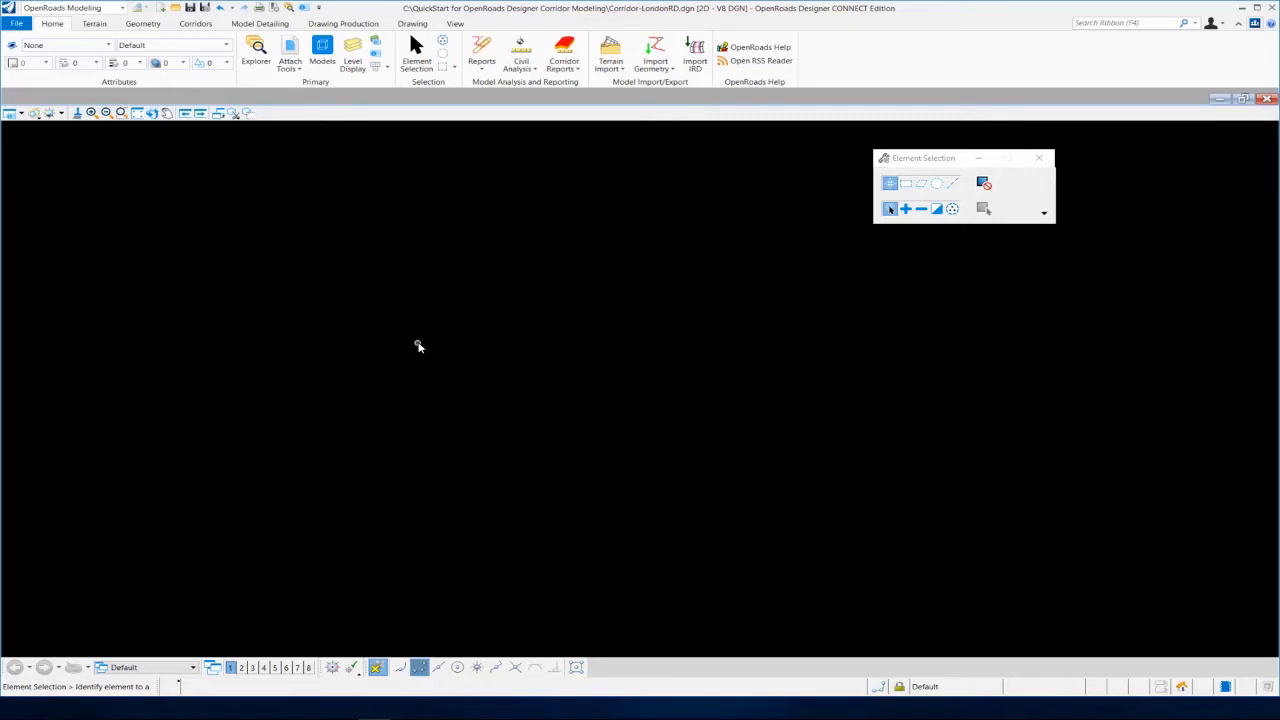
mouse_move(412, 334)
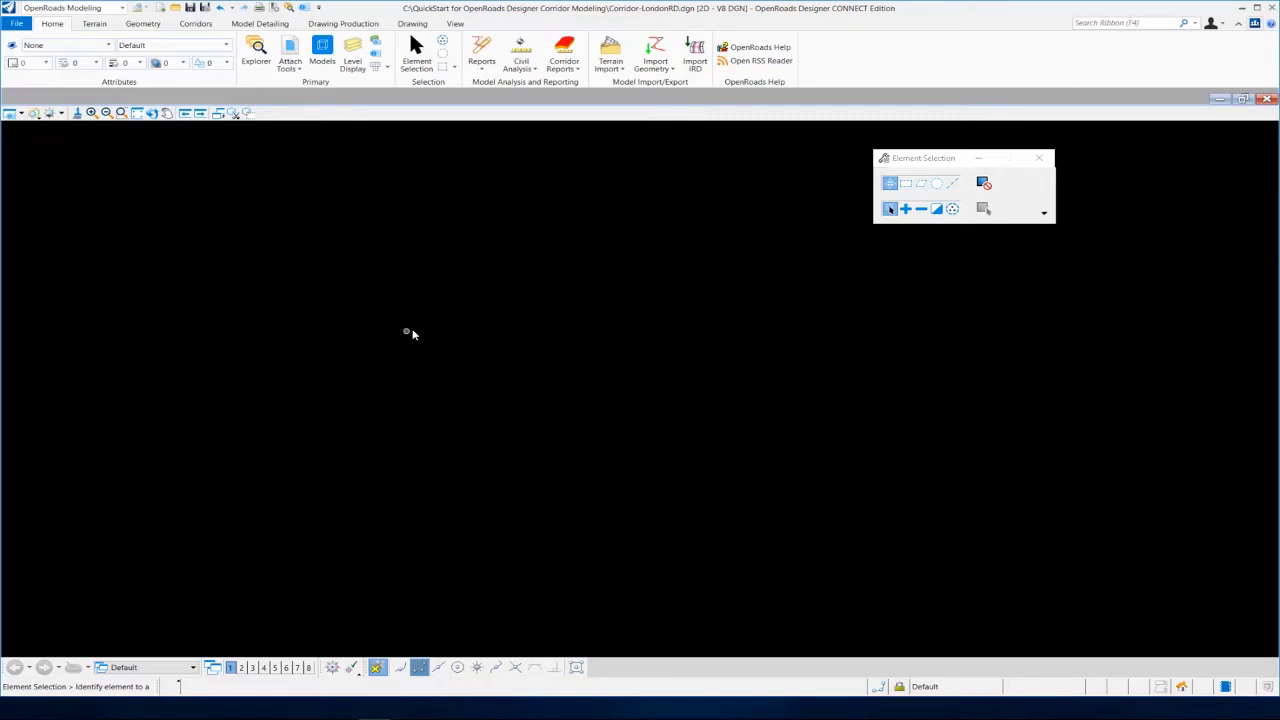
mouse_move(268, 110)
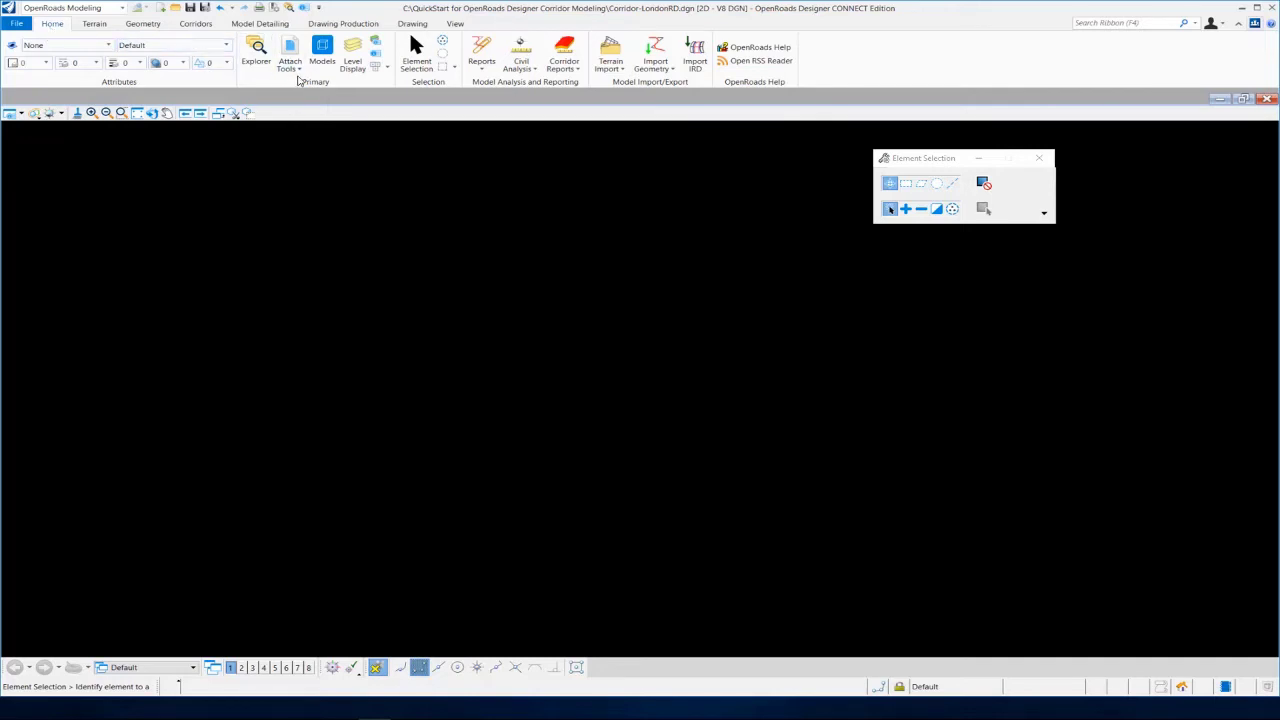
Bring up the References manager from the Attach Tools
click(288, 56)
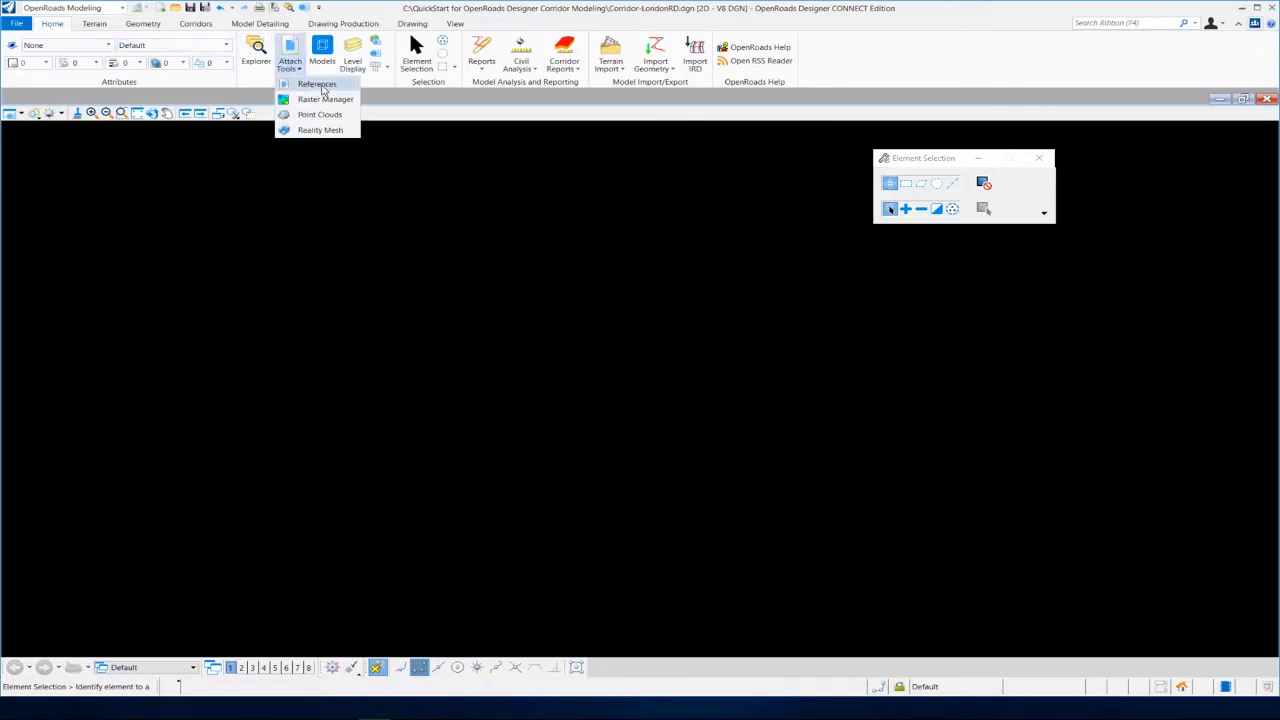
click(316, 84)
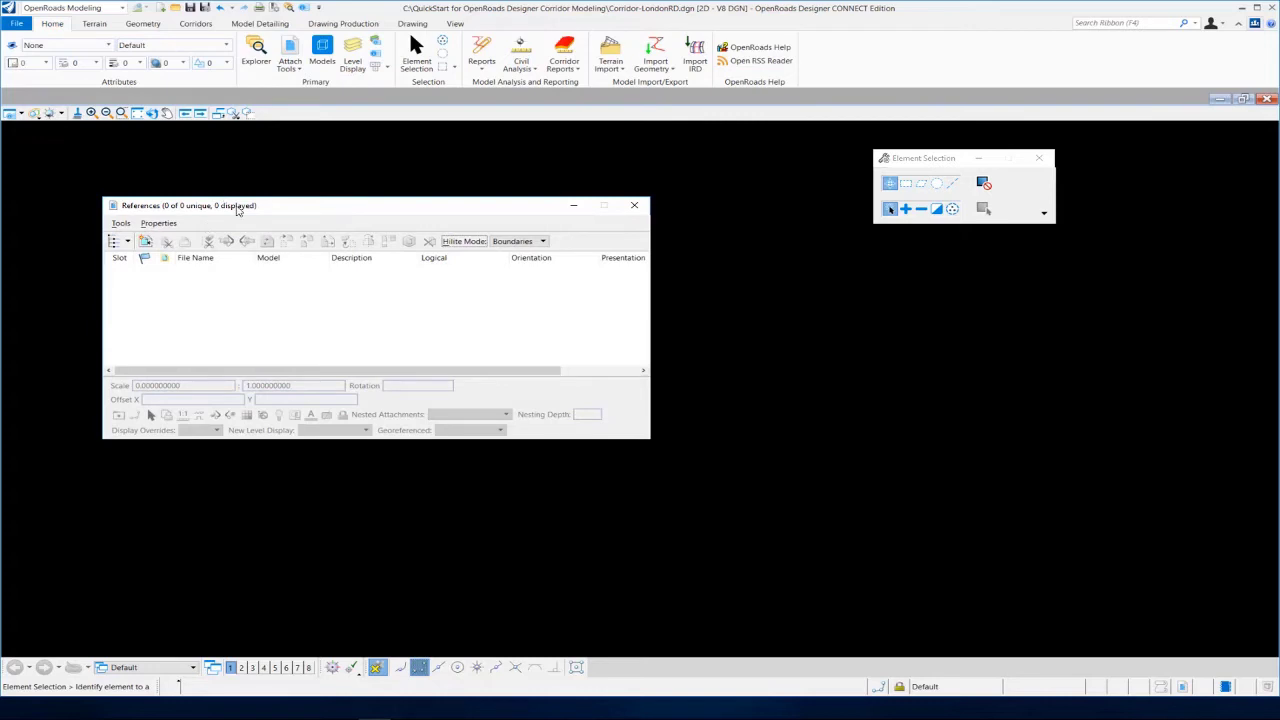
click(220, 200)
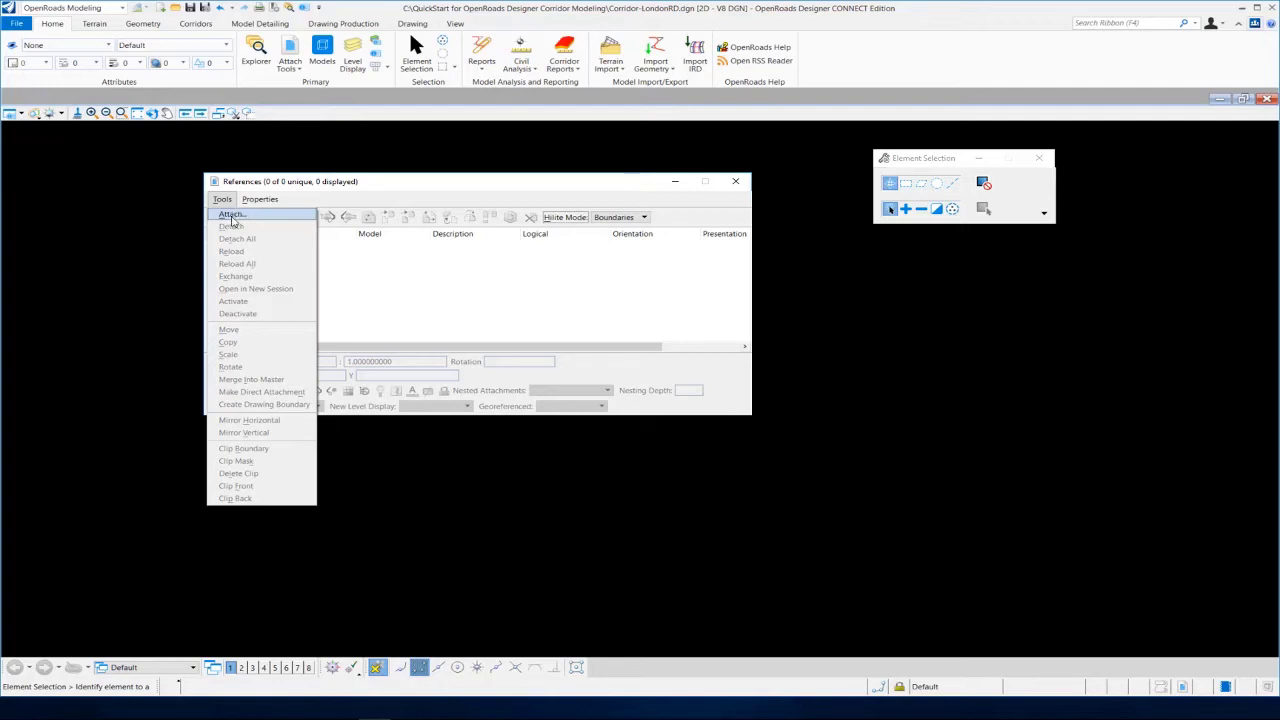
Attach Terrain_Existing as a reference using the Coincident World method
click(232, 214)
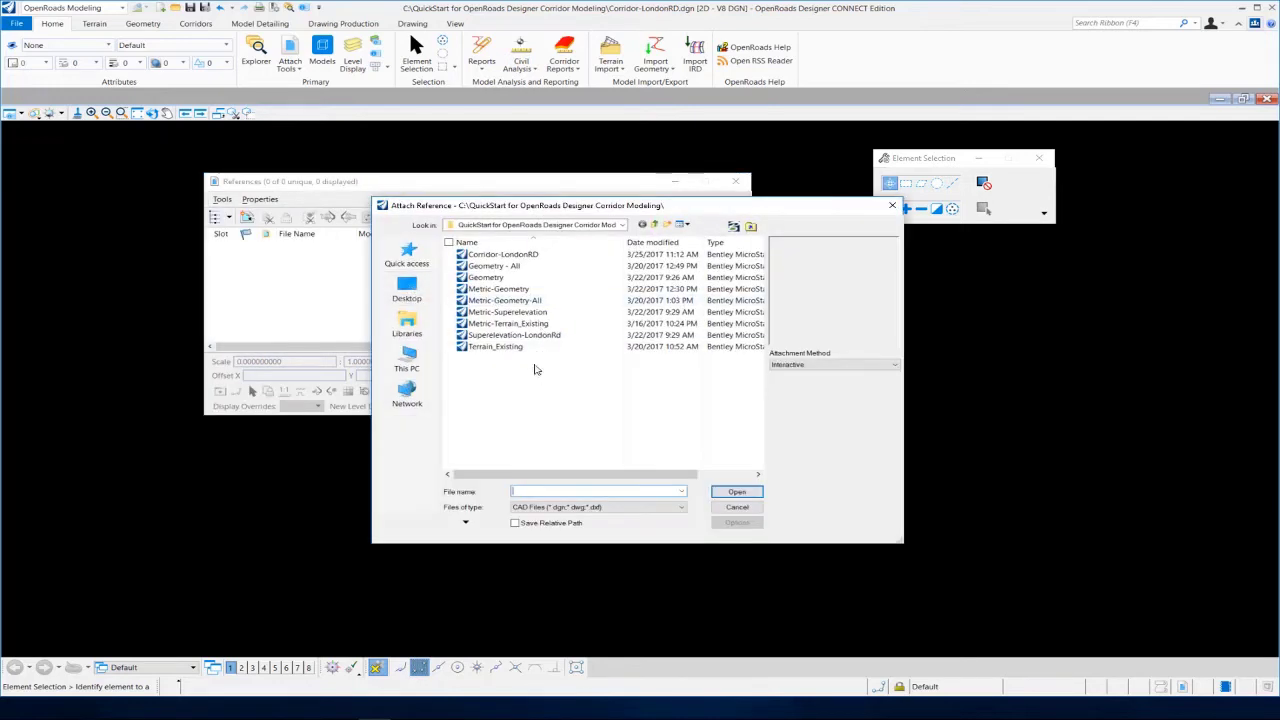
click(496, 346)
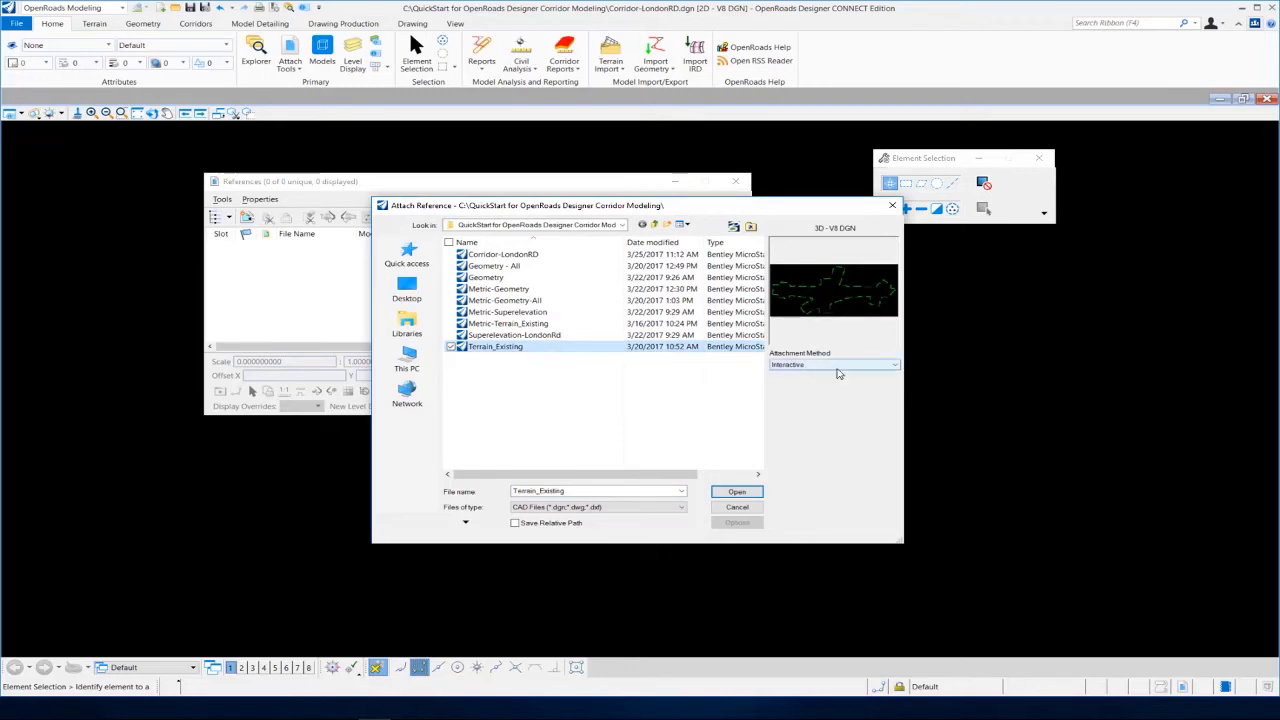
click(892, 364)
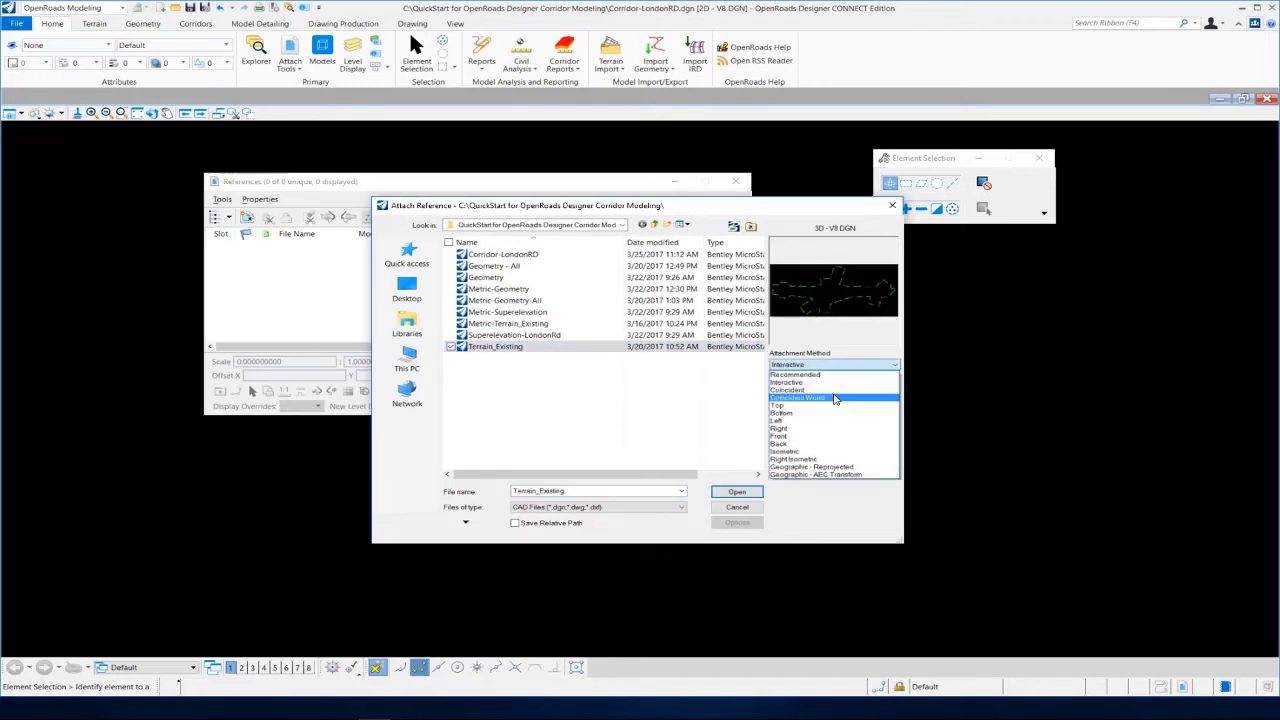
click(796, 396)
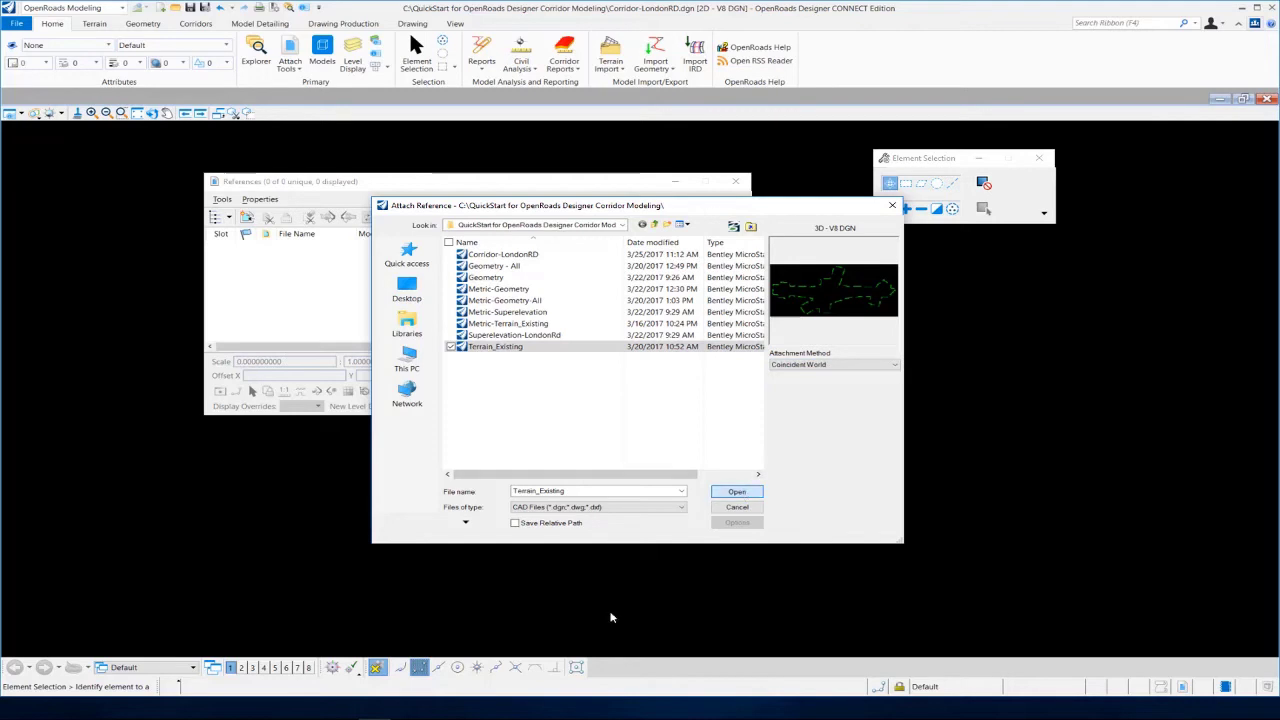
click(736, 492)
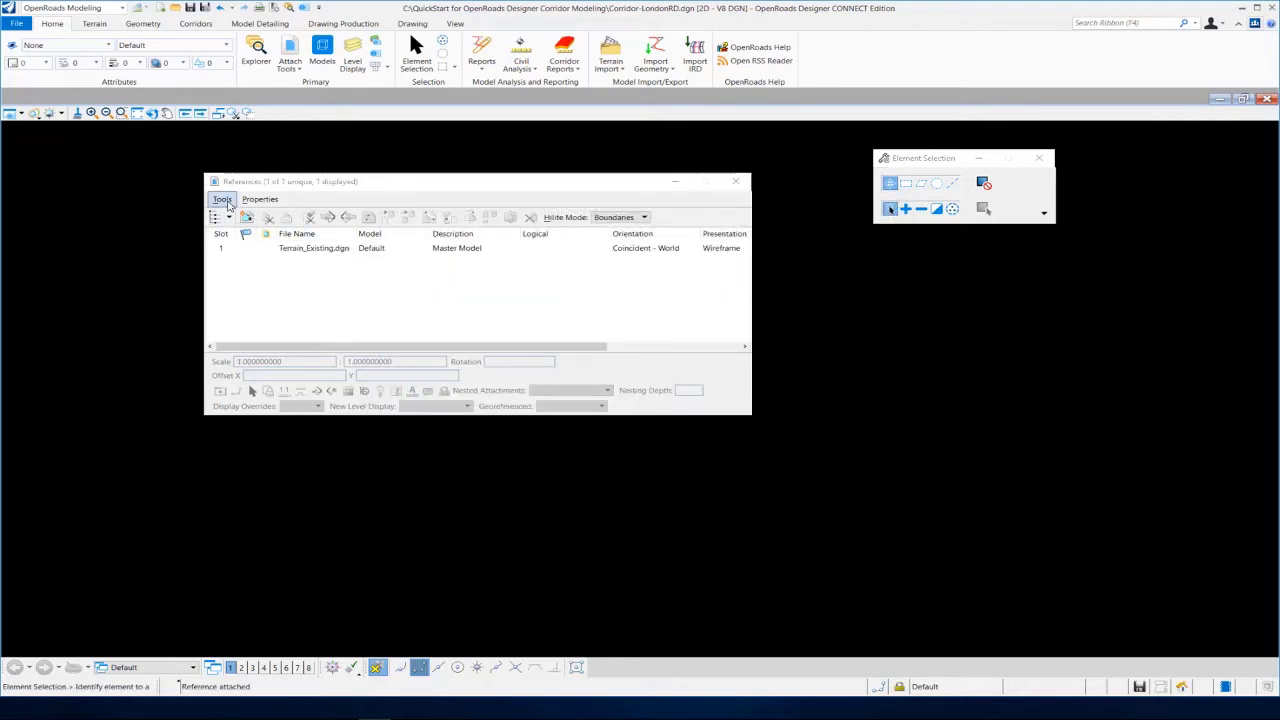
Attach Geometry.dgn as a second reference, keeping Coincident World placement
click(222, 200)
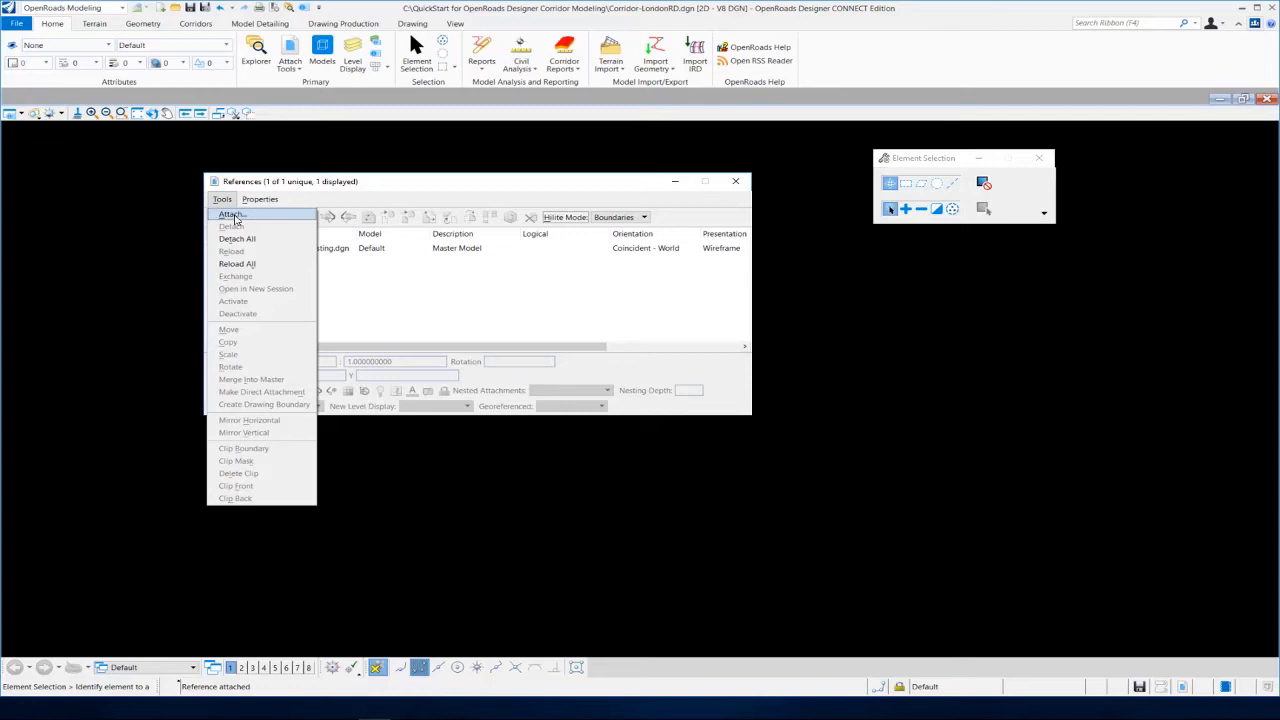
click(232, 214)
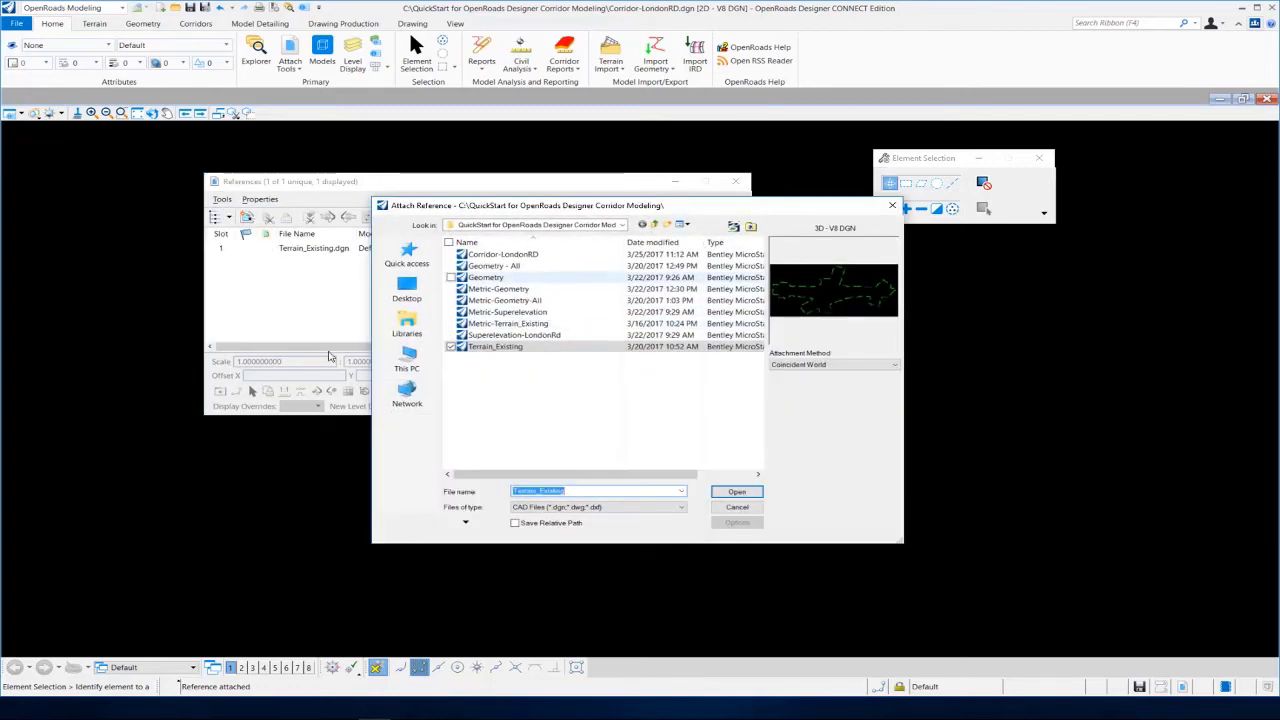
click(484, 276)
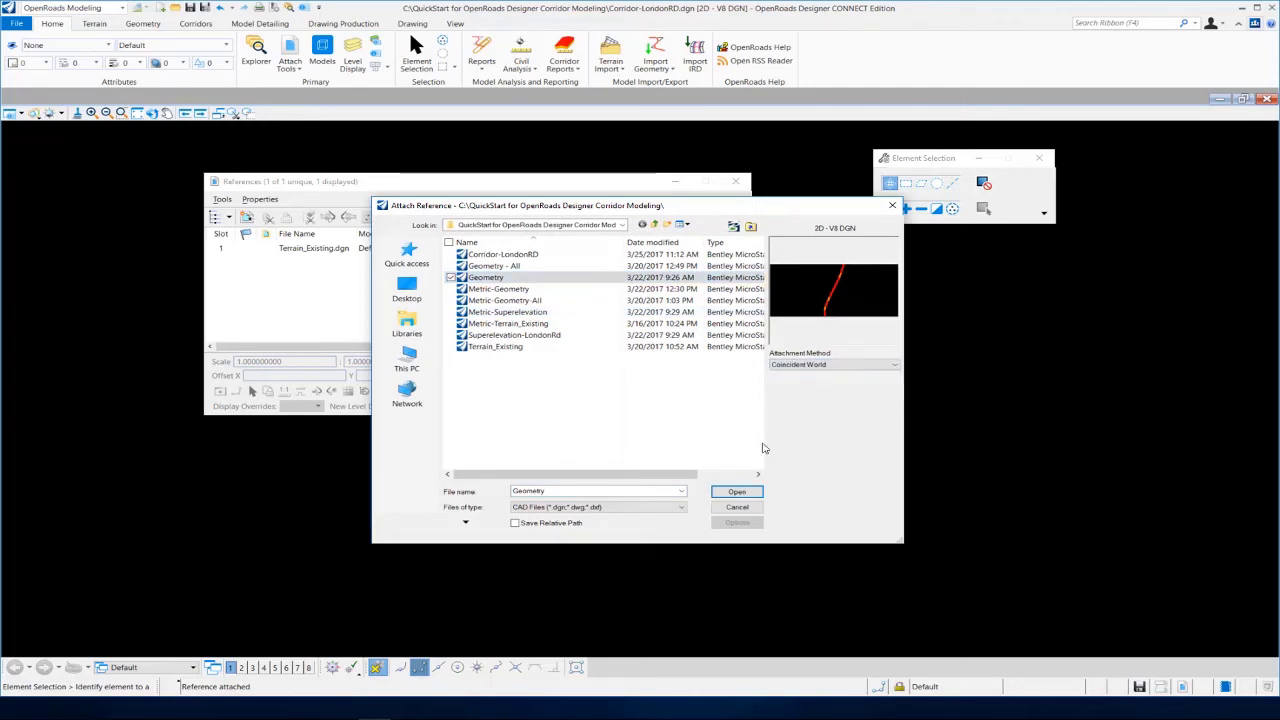
click(736, 492)
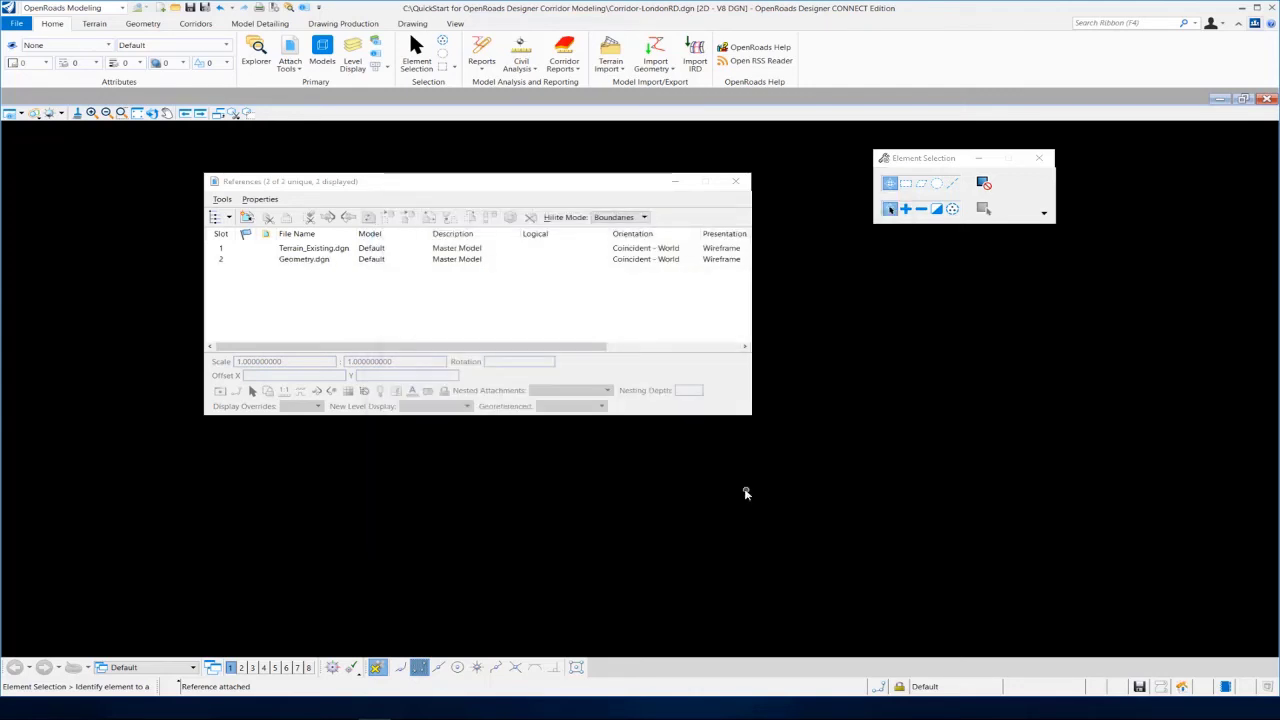
mouse_move(548, 308)
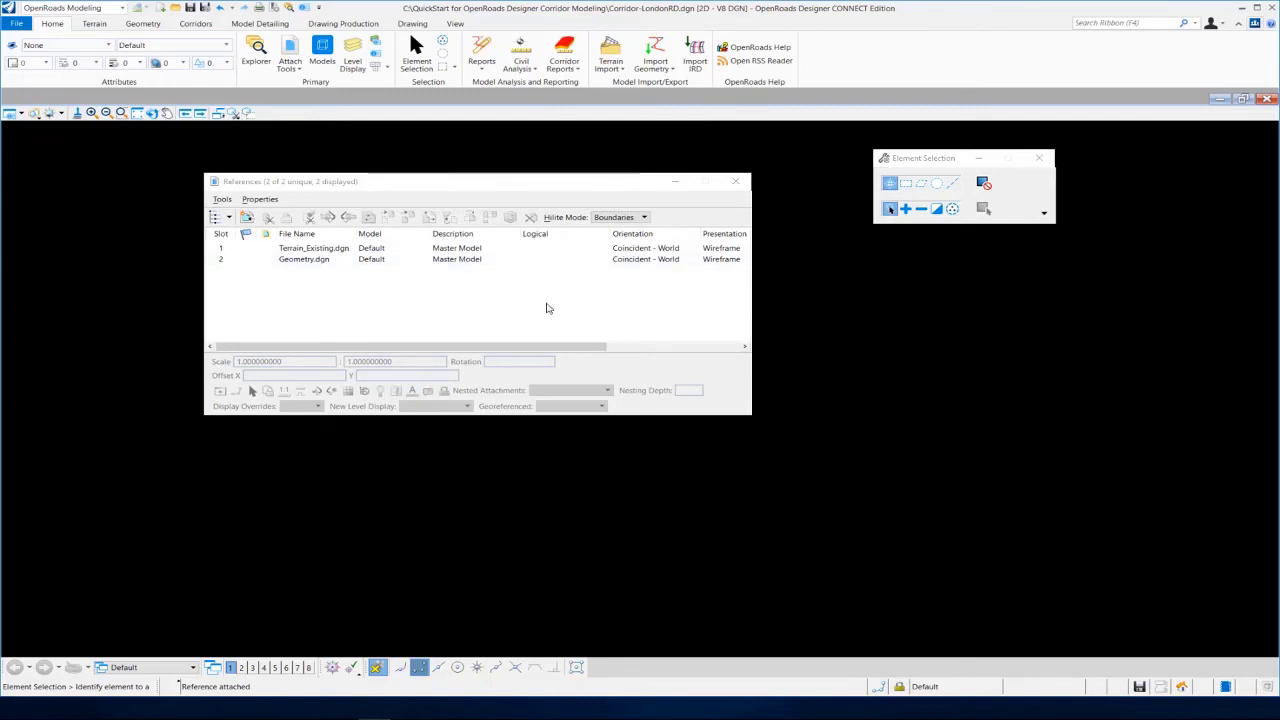
mouse_move(604, 238)
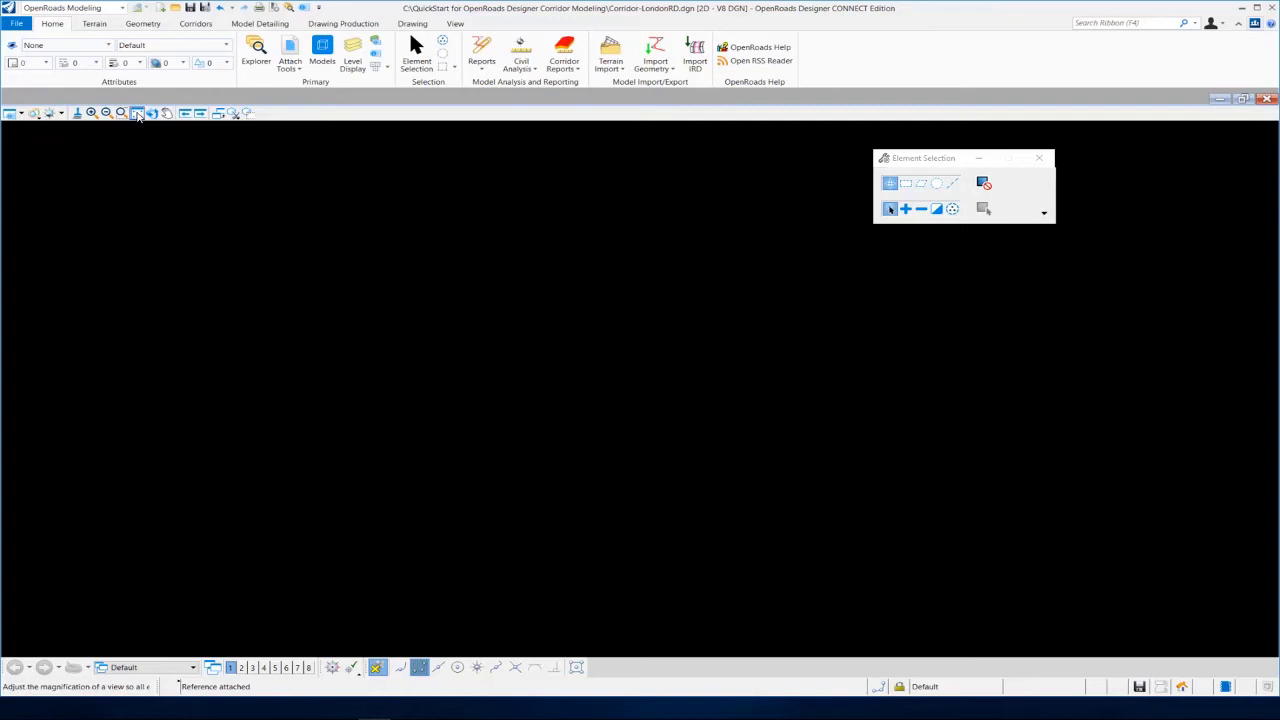
click(136, 112)
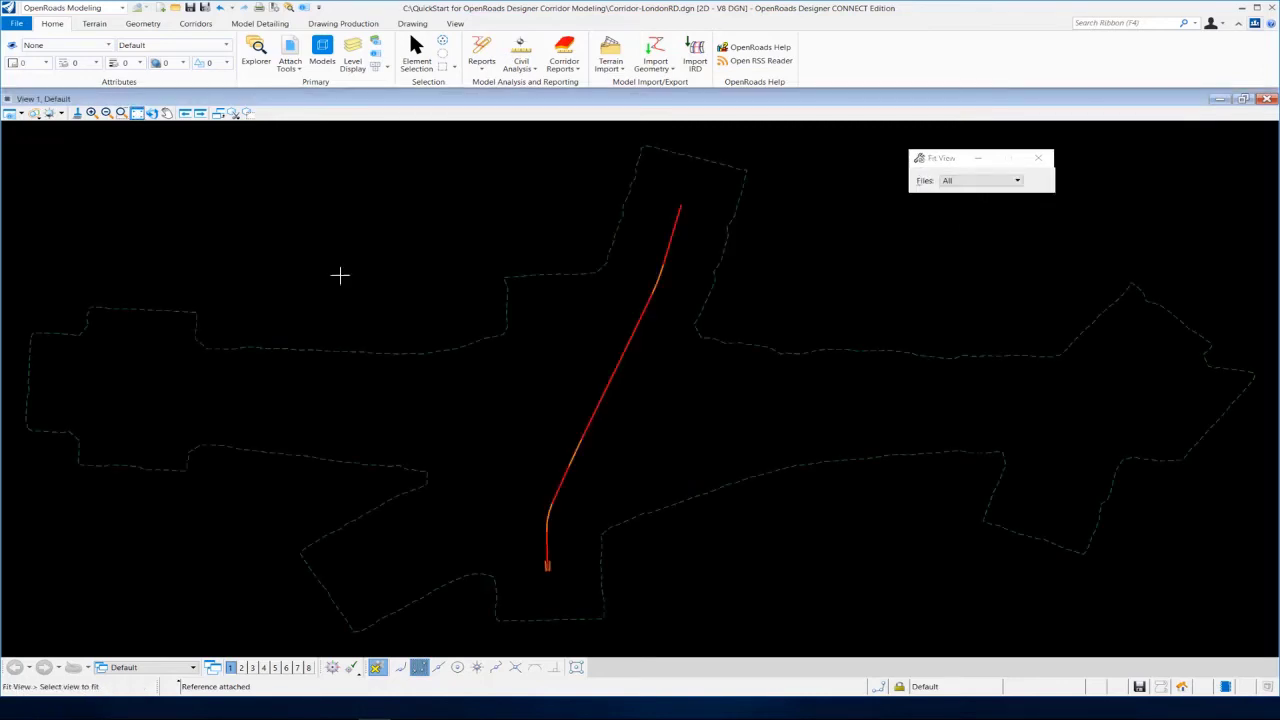
click(416, 56)
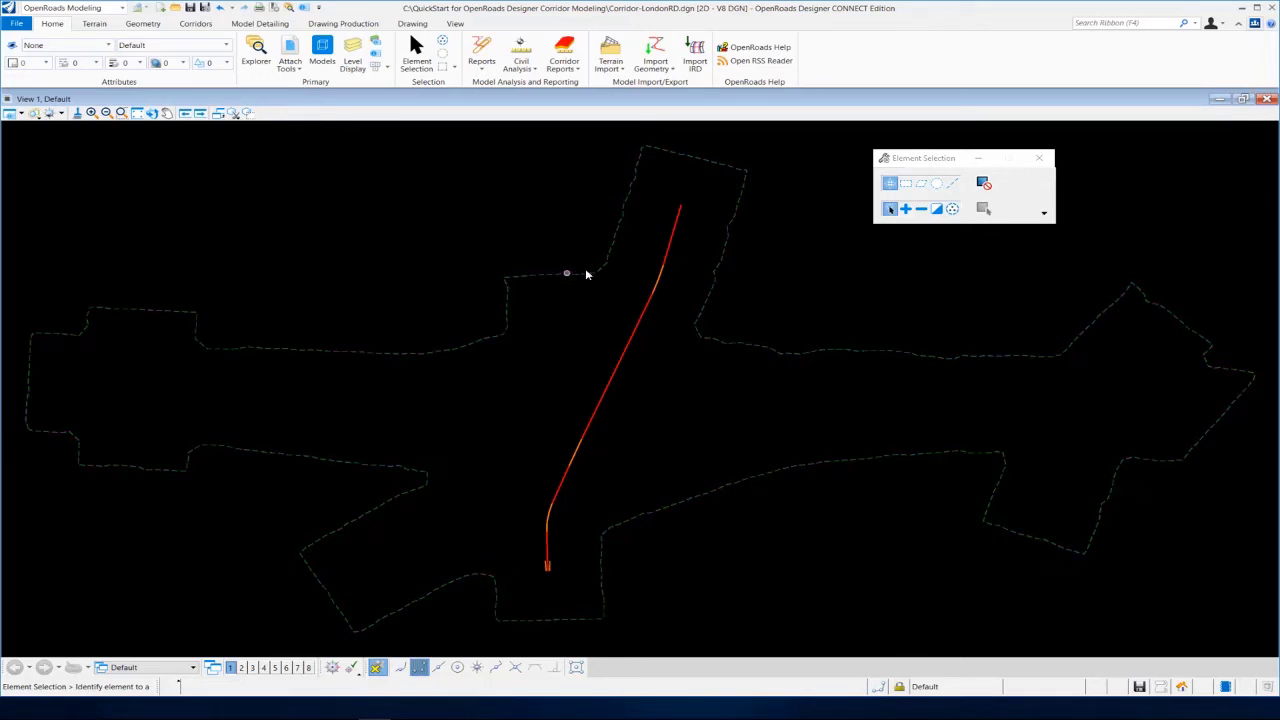
mouse_move(552, 276)
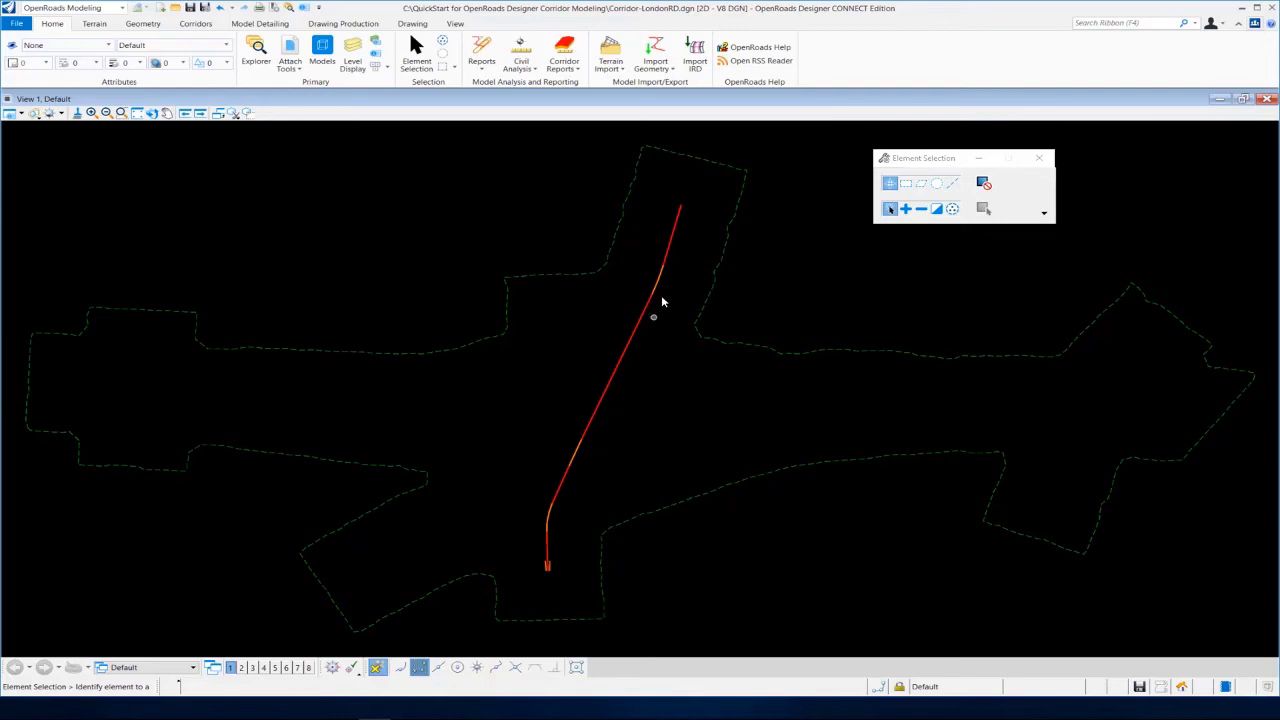
click(592, 420)
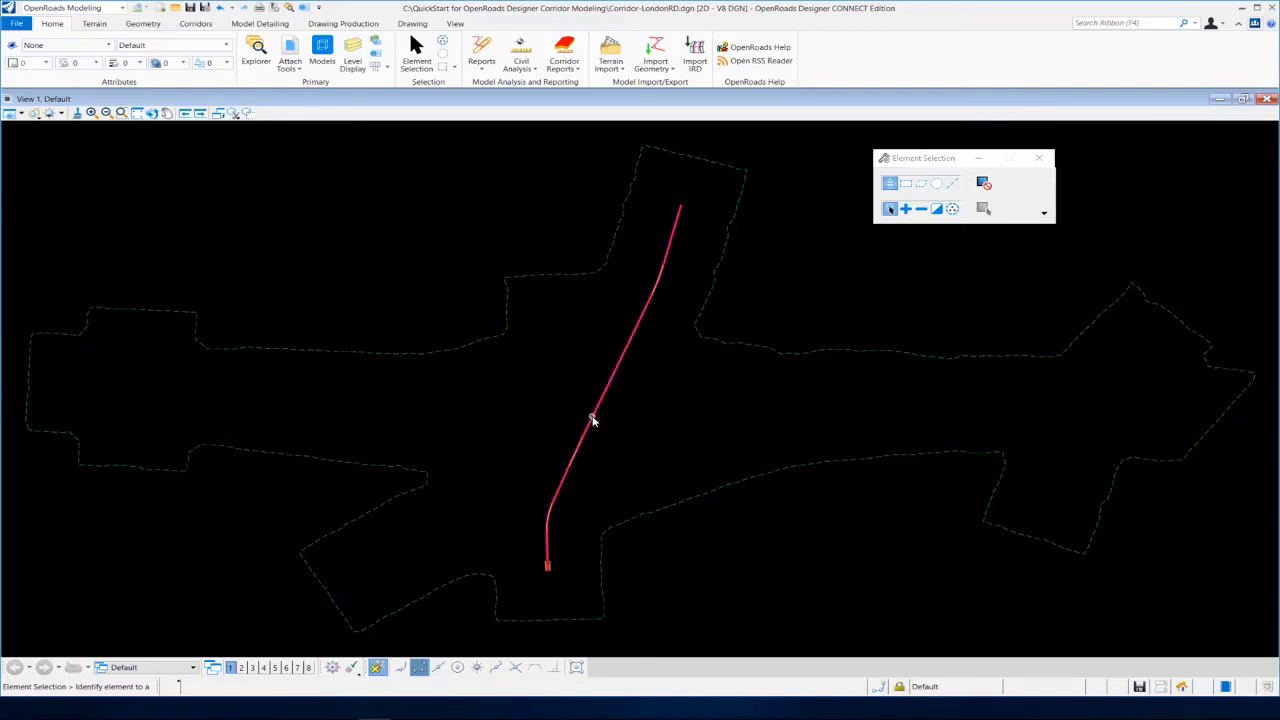
mouse_move(592, 420)
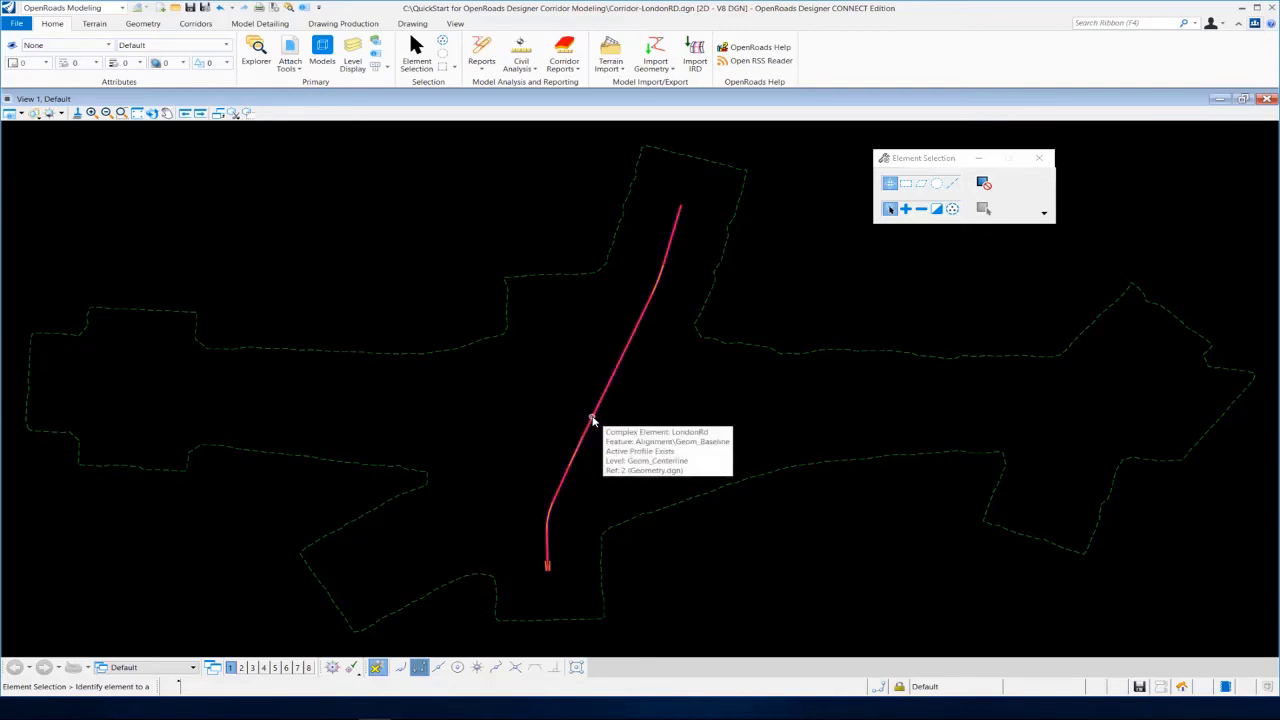
mouse_move(772, 412)
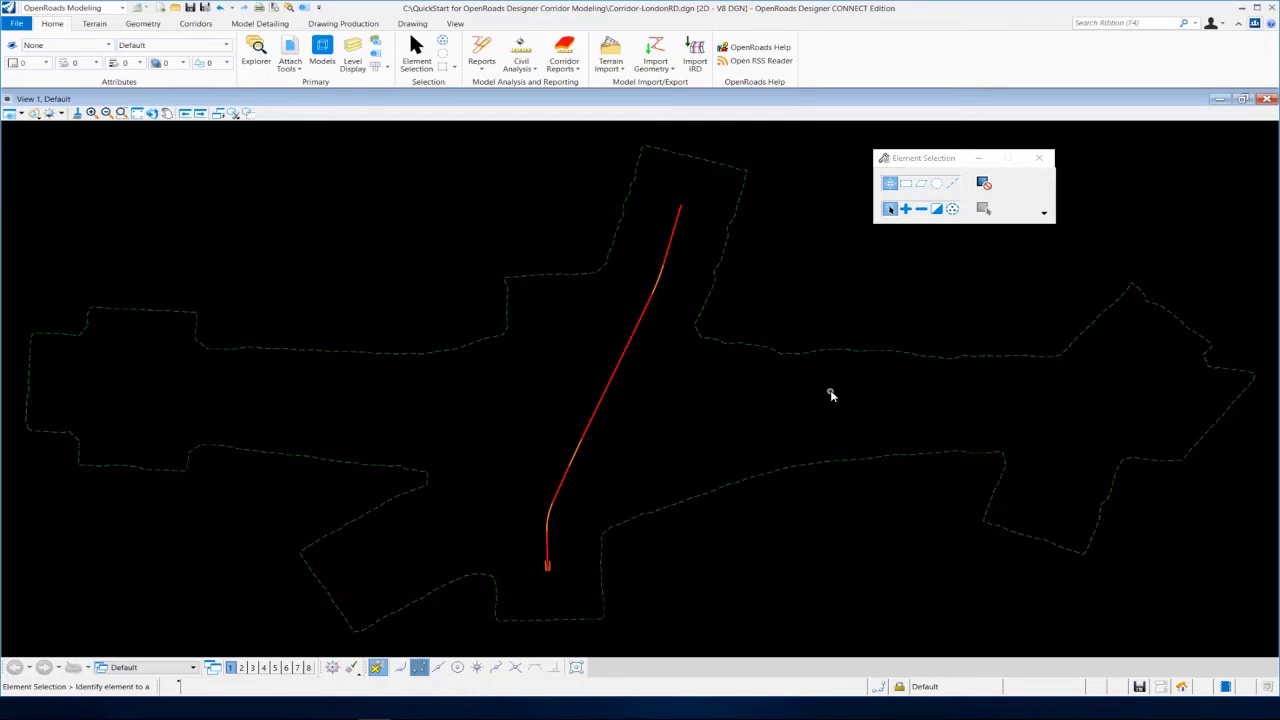
mouse_move(852, 400)
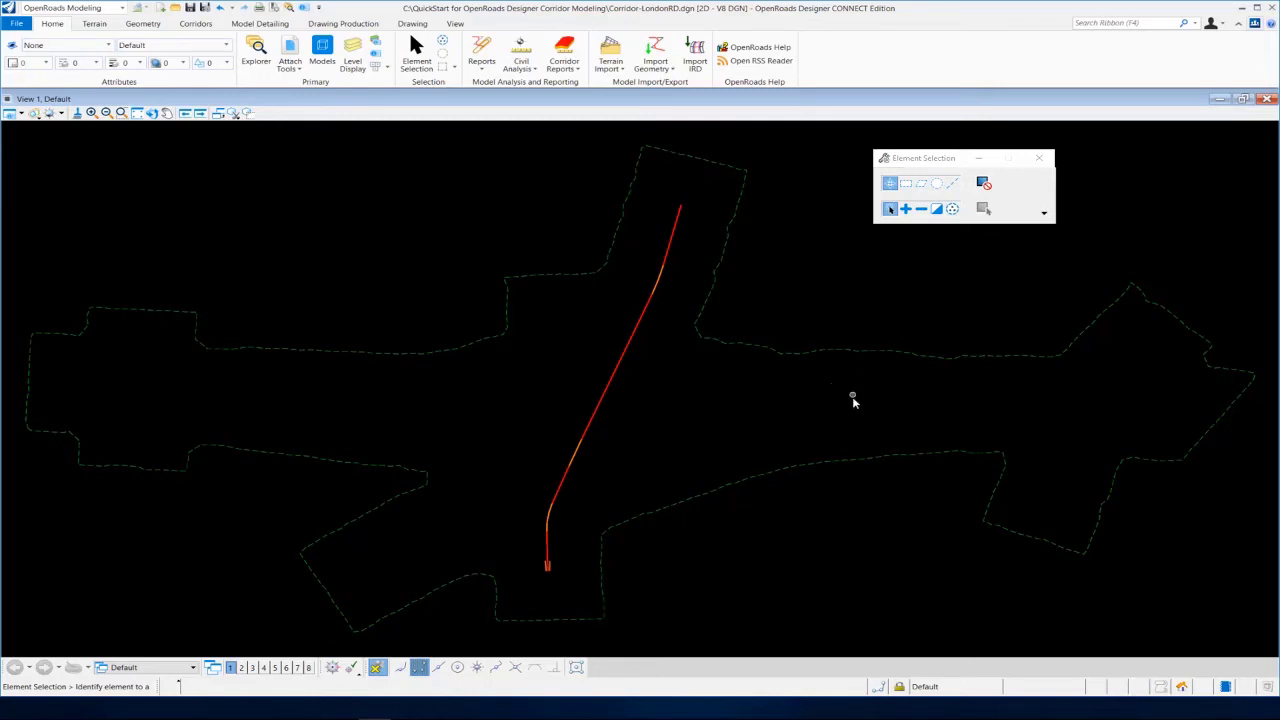
Select the existing terrain boundary and set it as the active terrain model
click(860, 356)
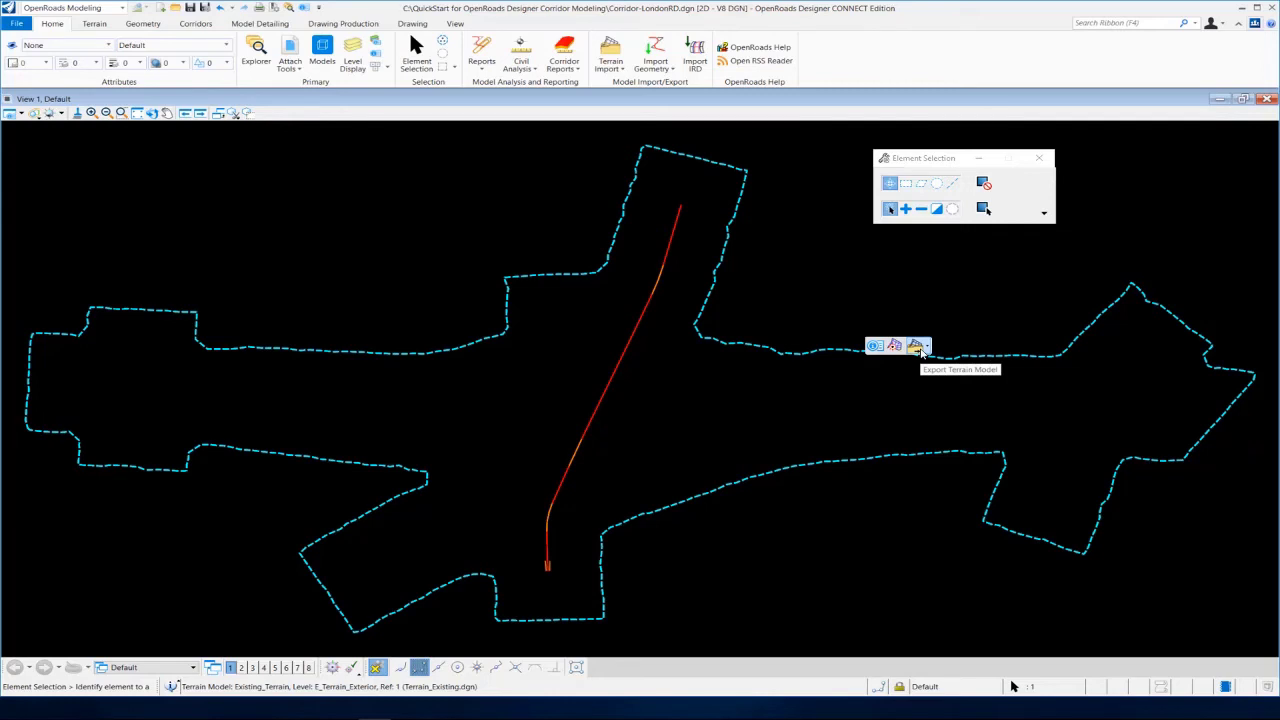
mouse_move(894, 344)
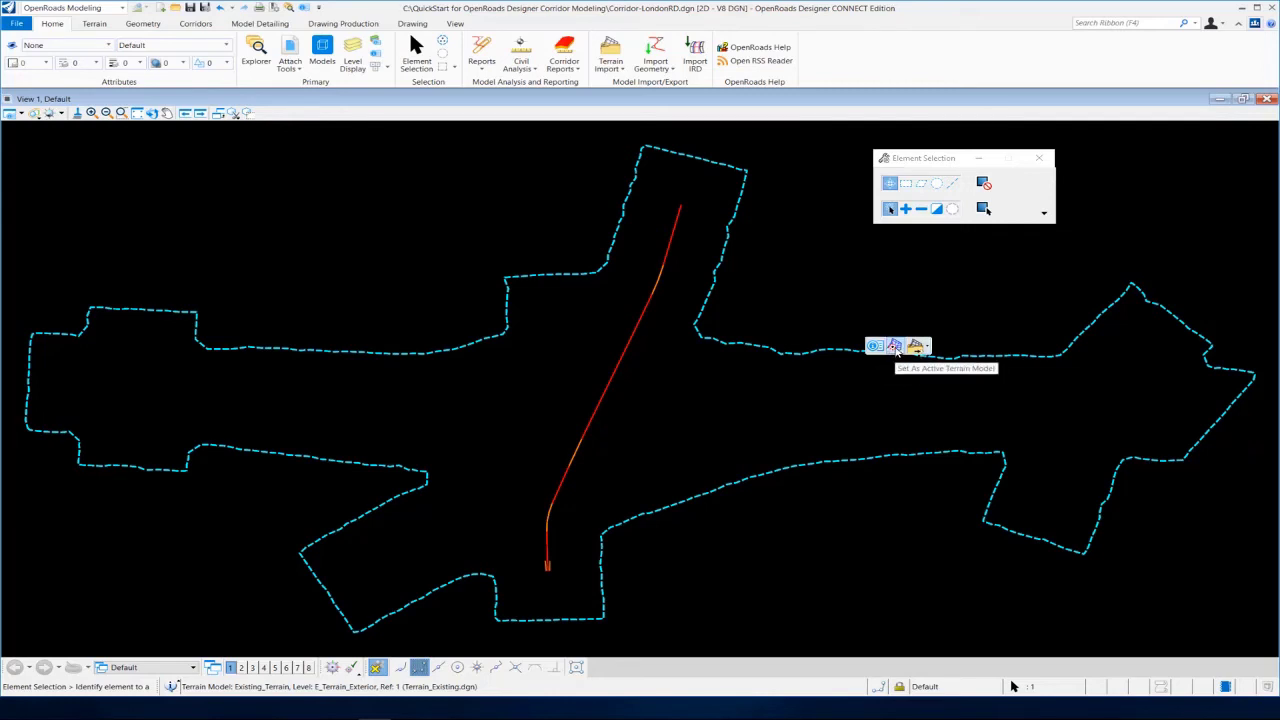
click(896, 346)
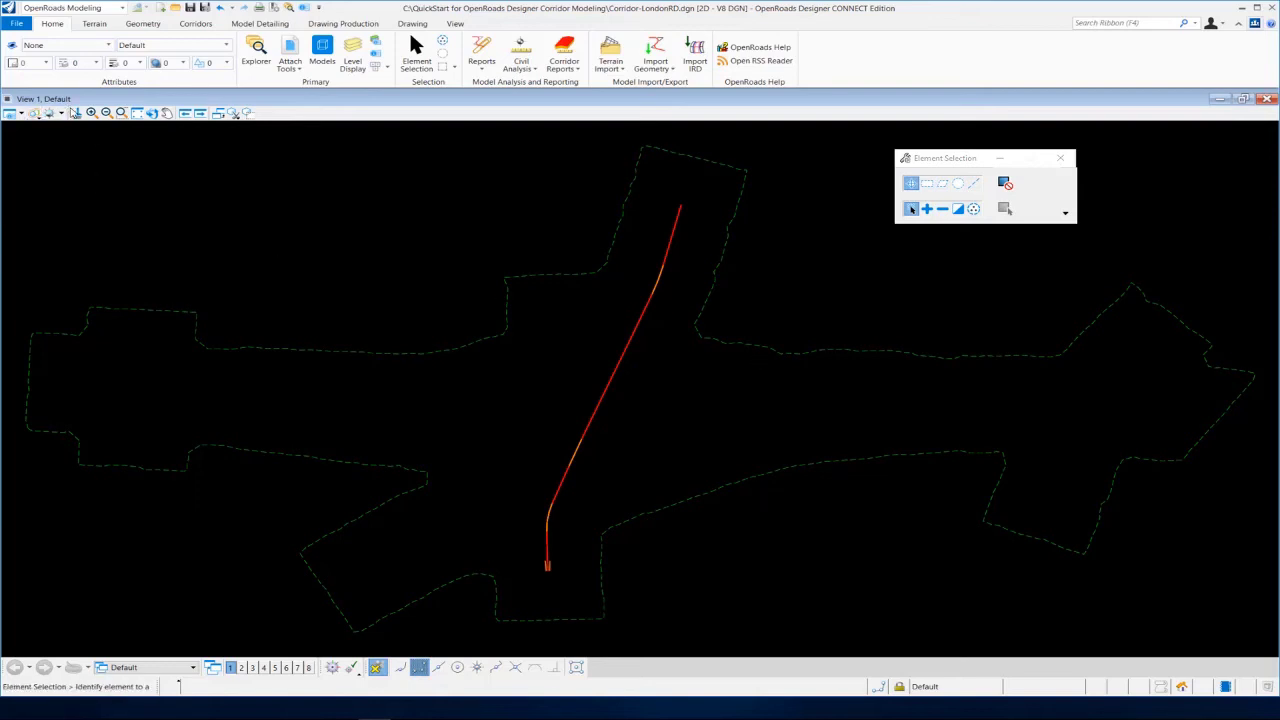
mouse_move(264, 282)
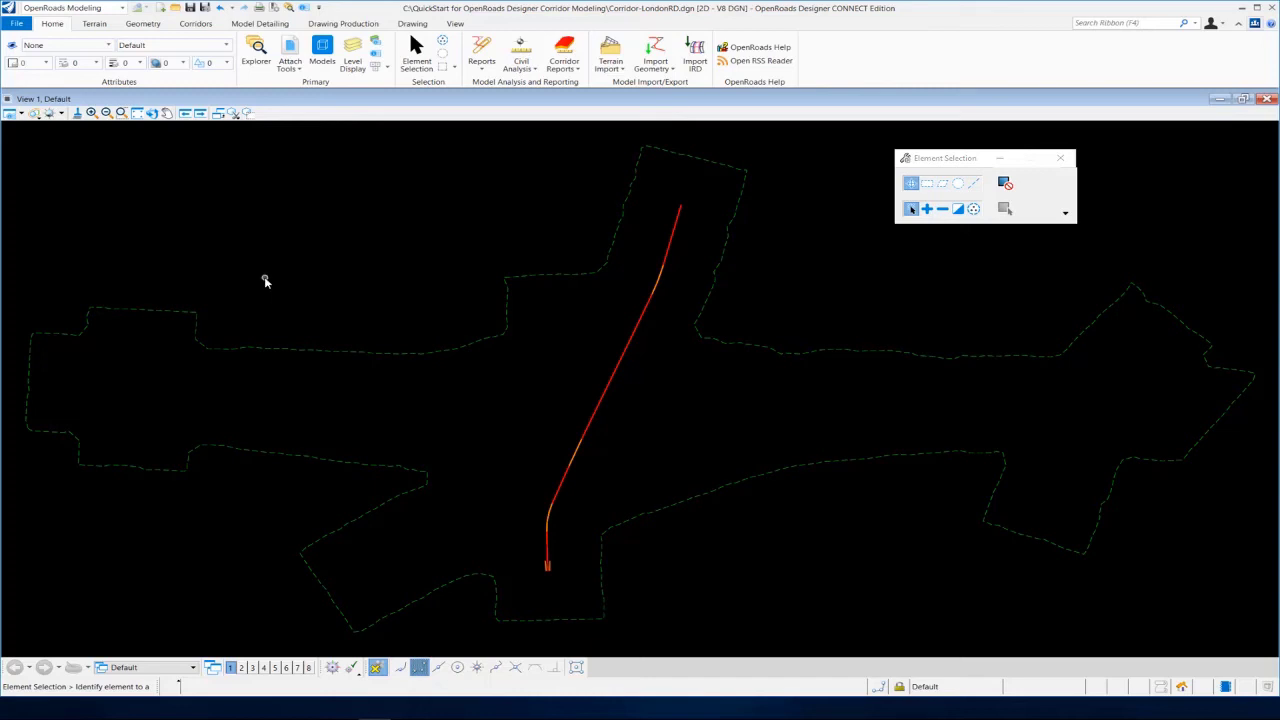
Switch the view layout to 2 Views Plan/3D from the view shortcut menu
right_click(266, 282)
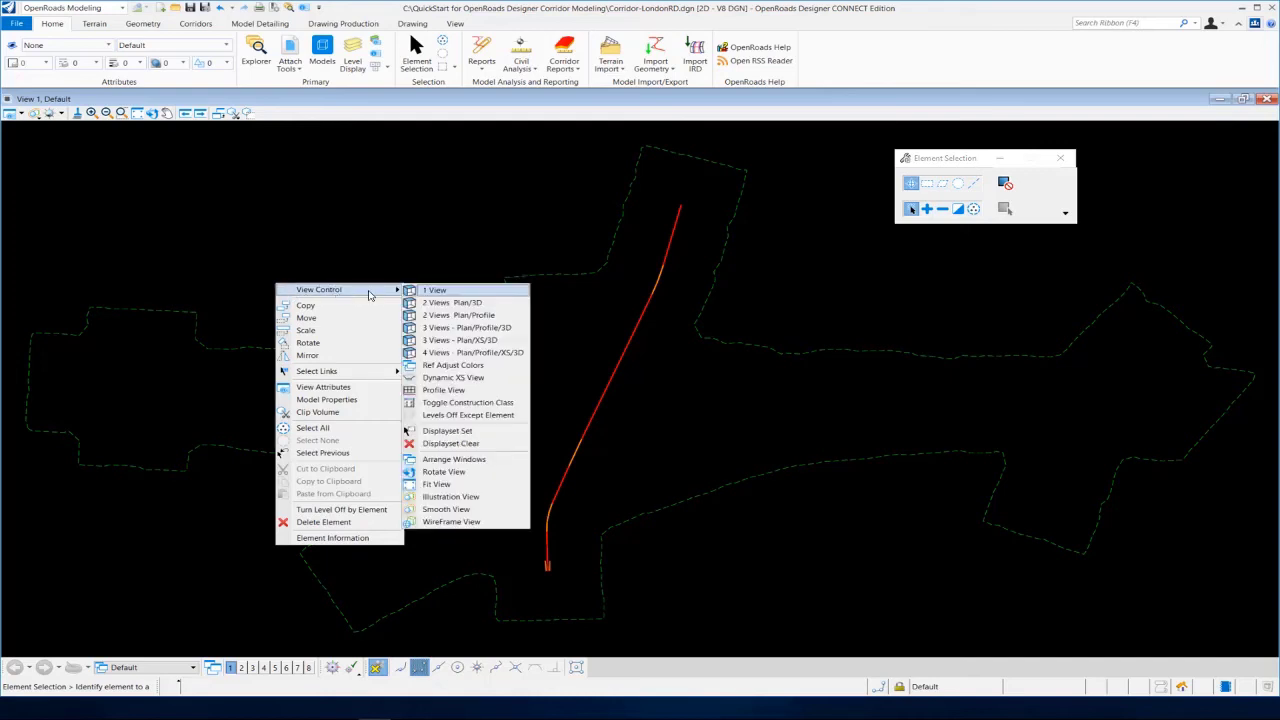
mouse_move(462, 300)
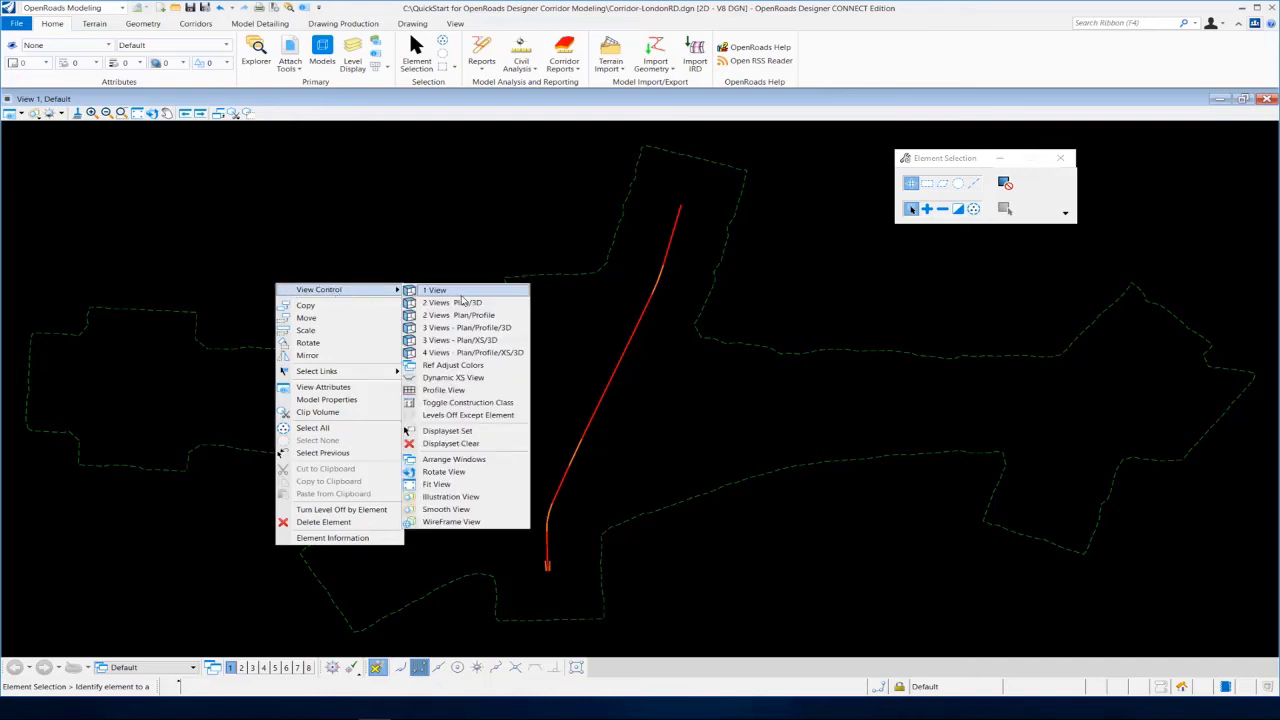
mouse_move(460, 302)
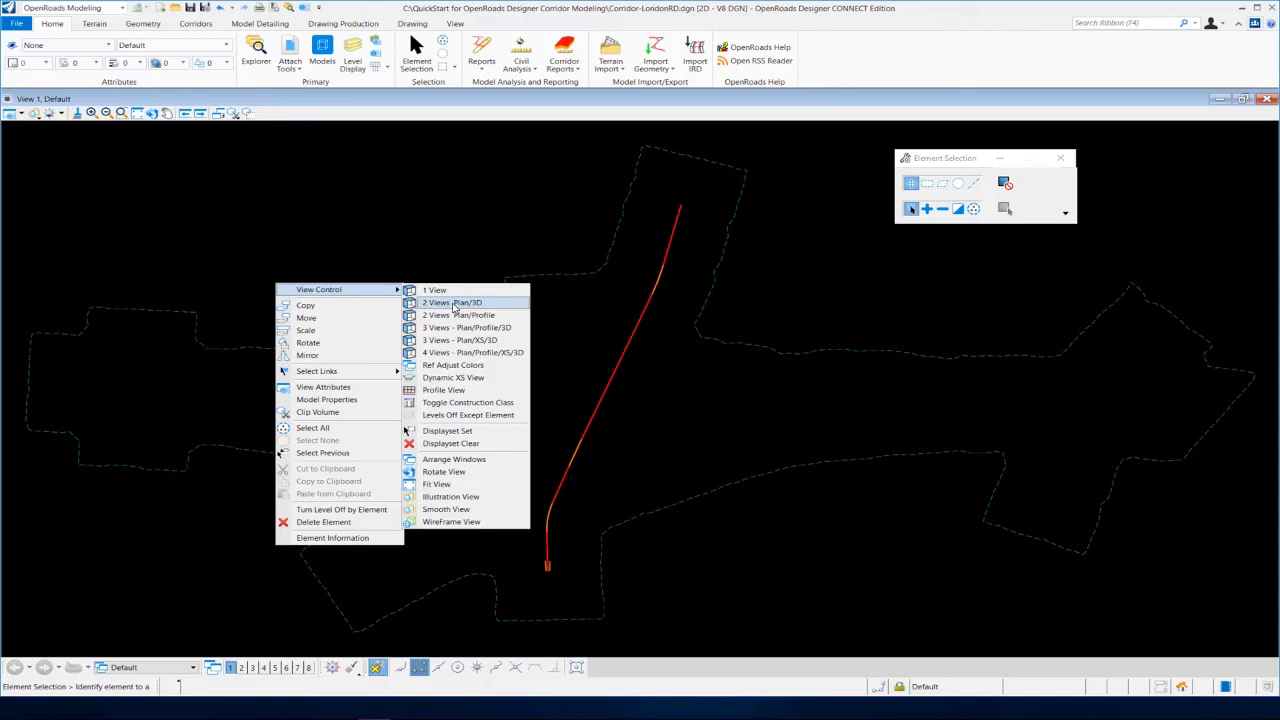
mouse_move(246, 384)
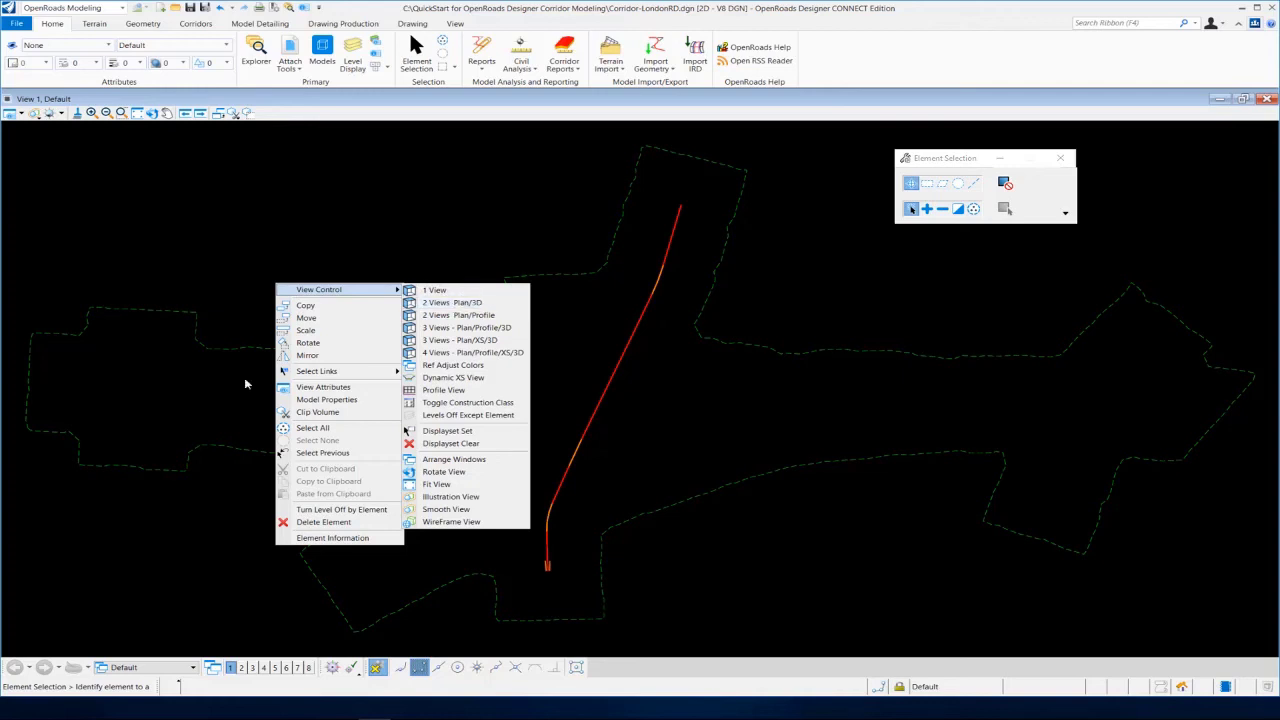
click(452, 302)
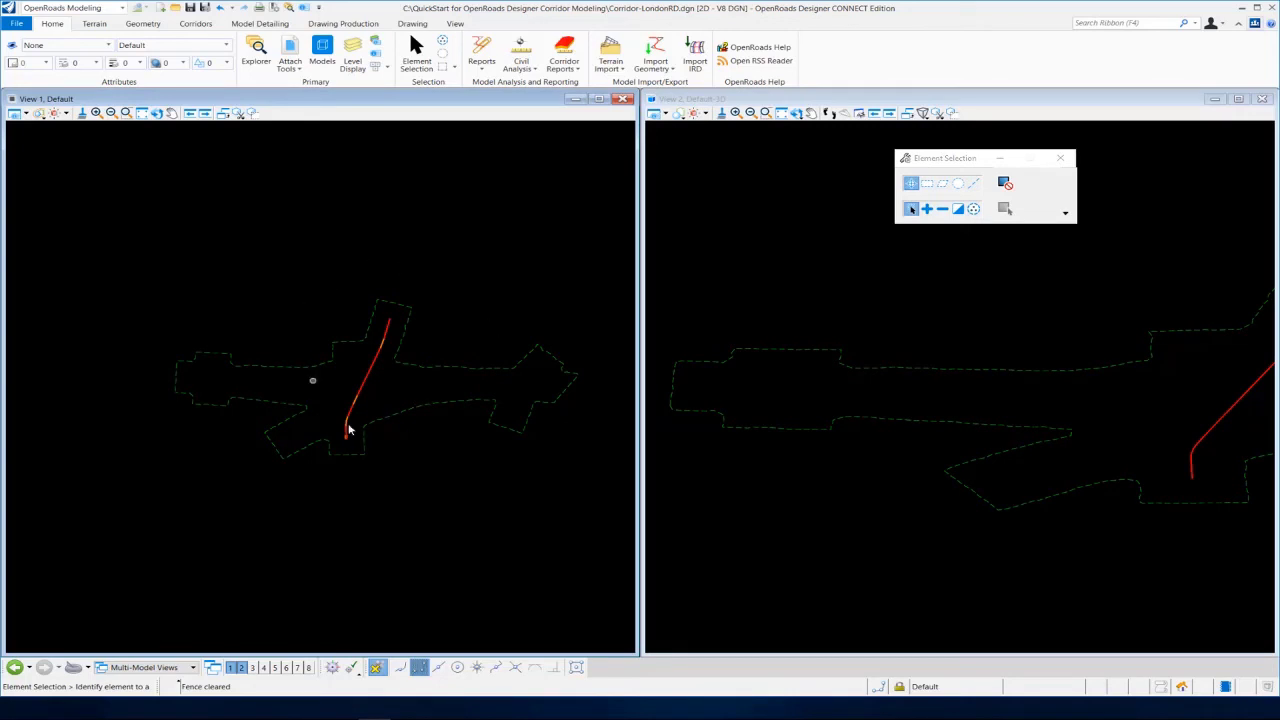
mouse_move(444, 364)
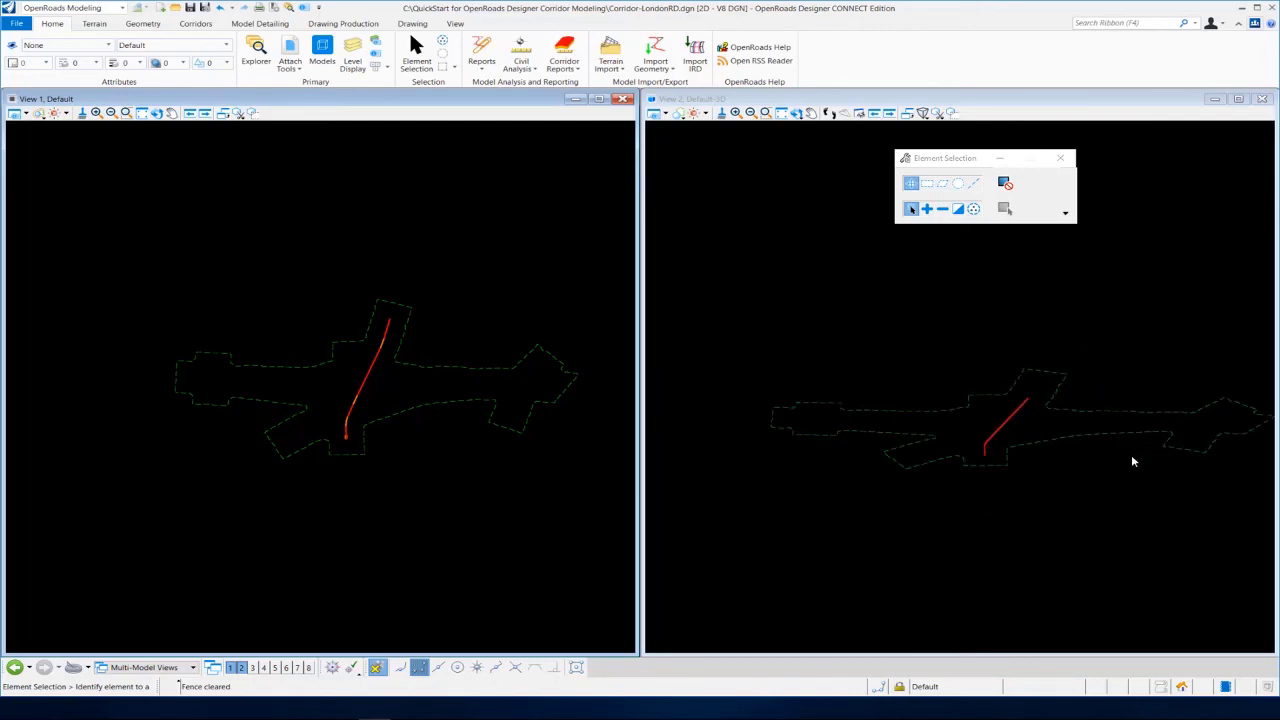
mouse_move(1020, 446)
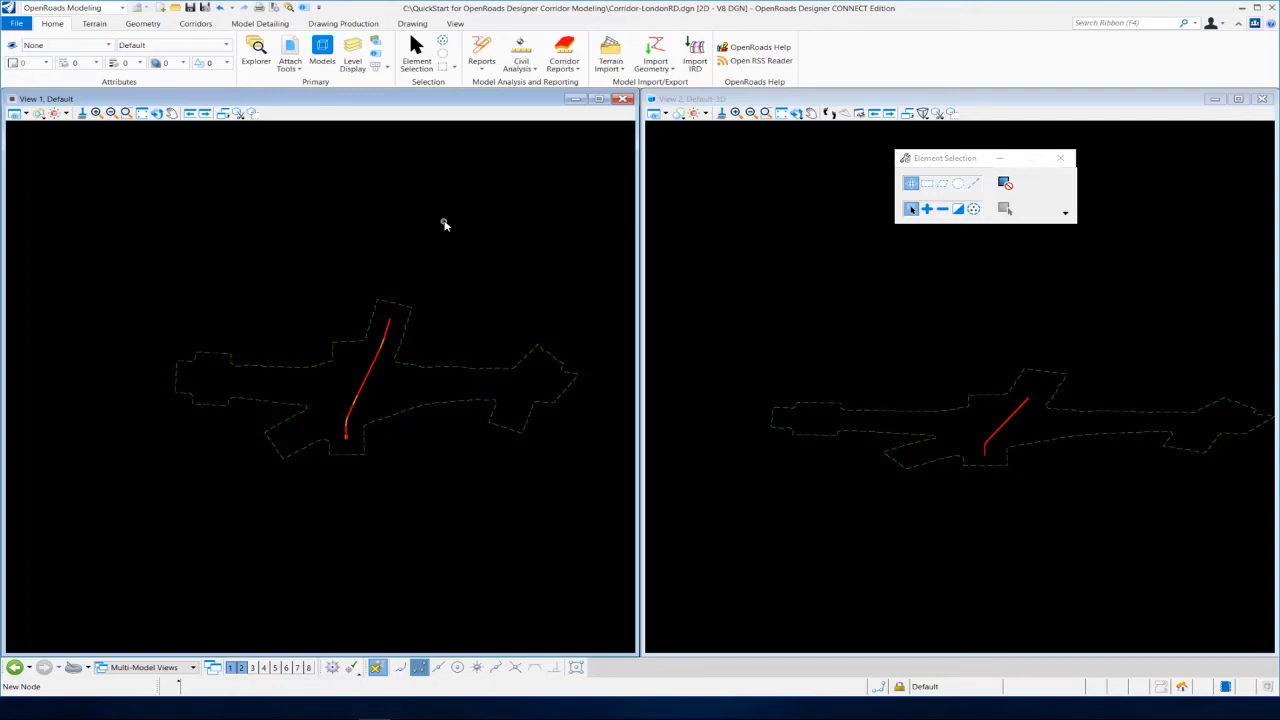
mouse_move(1030, 378)
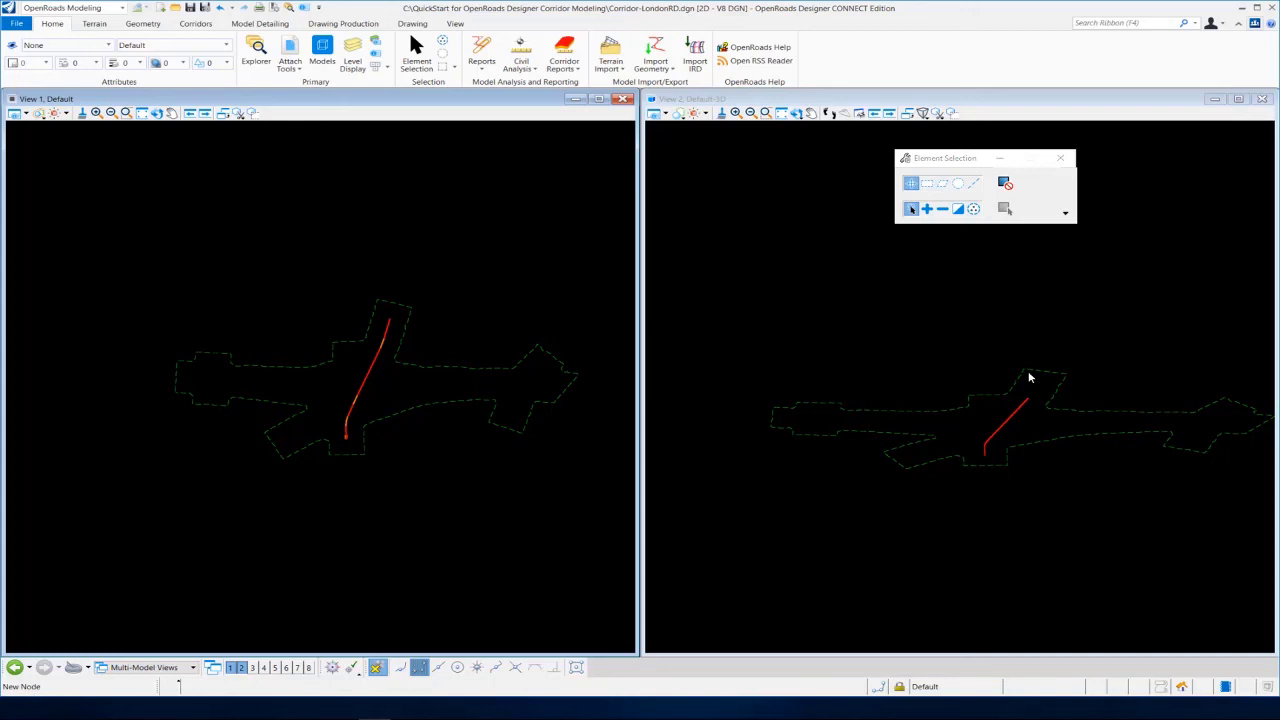
mouse_move(1064, 424)
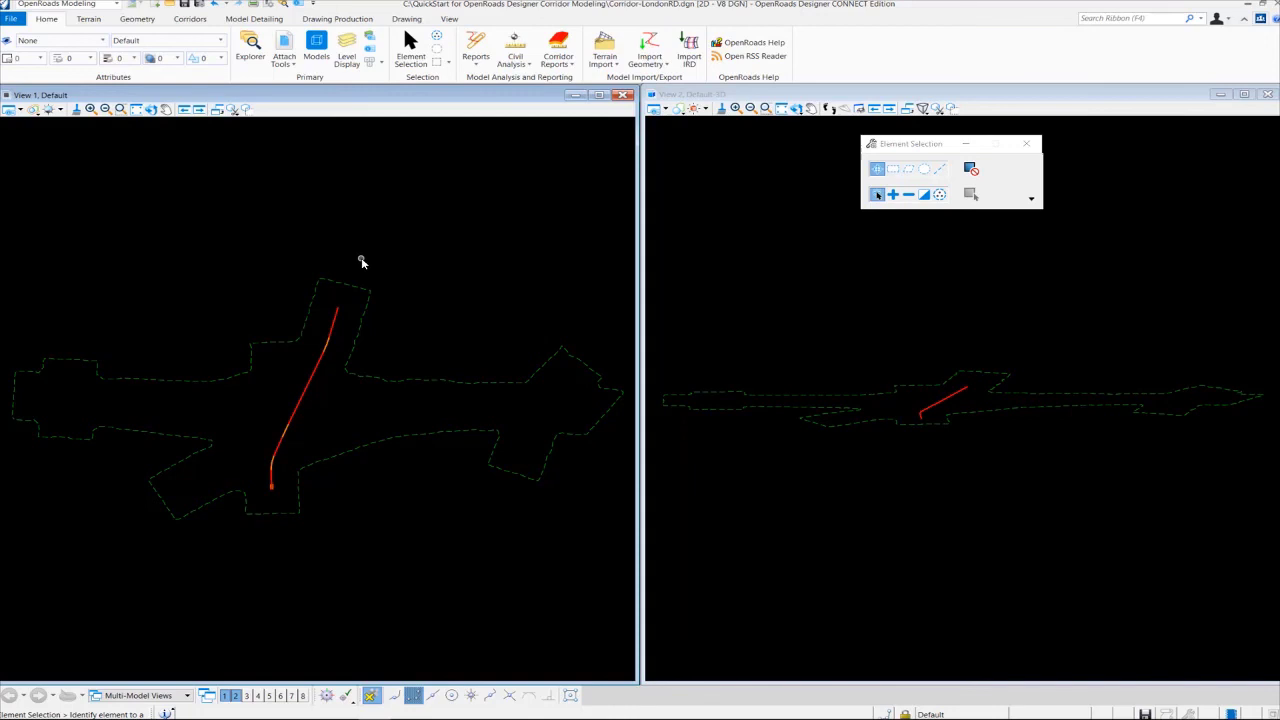
mouse_move(694, 260)
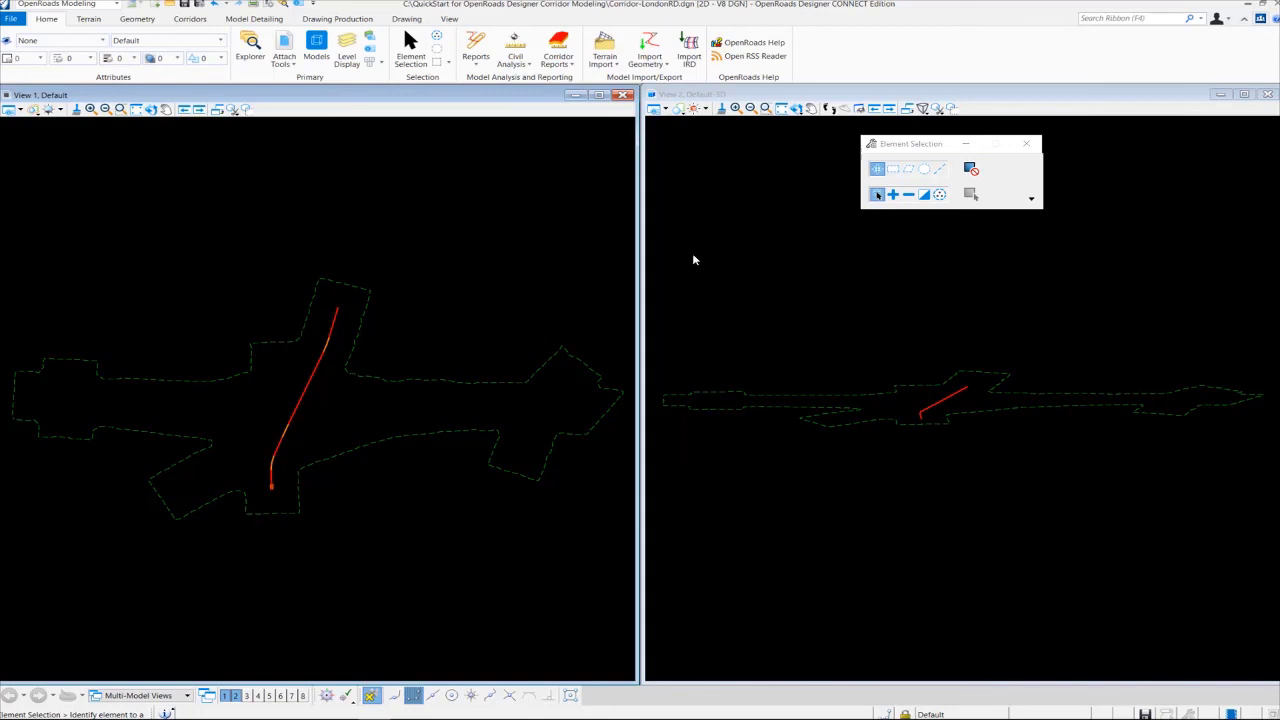
mouse_move(718, 148)
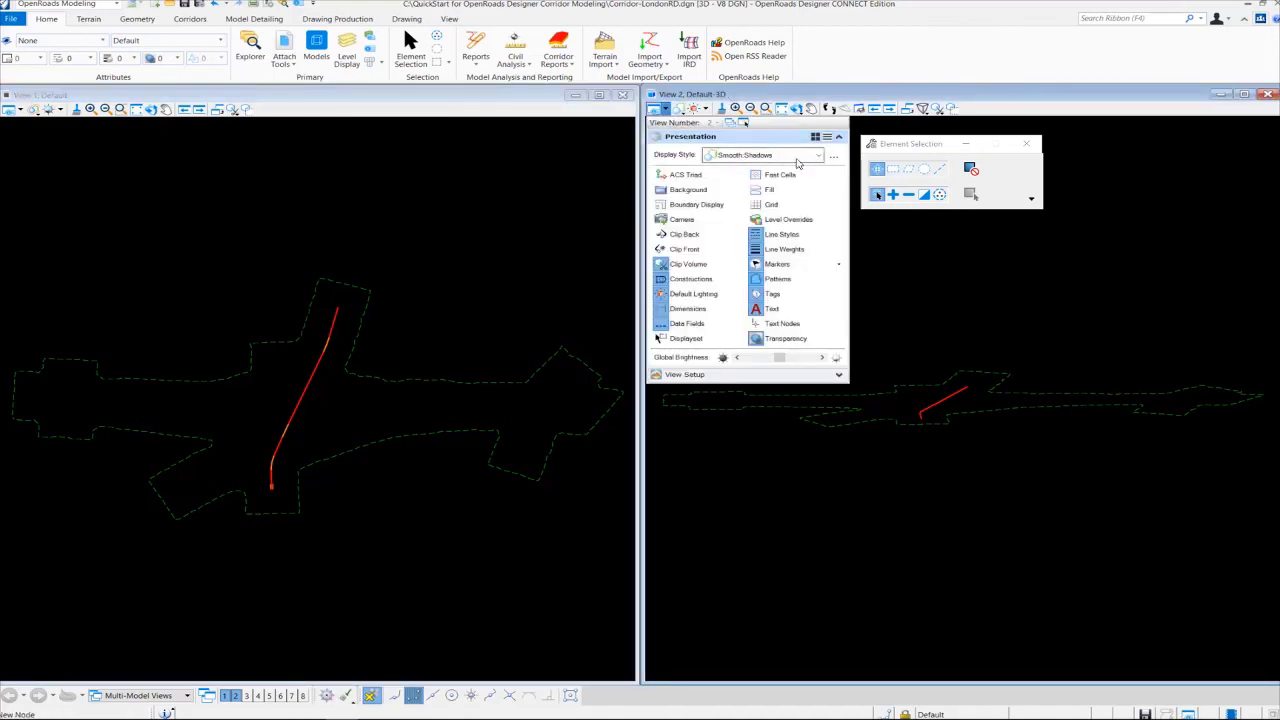
Choose the Smooth White Background display style for the 3D view
click(816, 154)
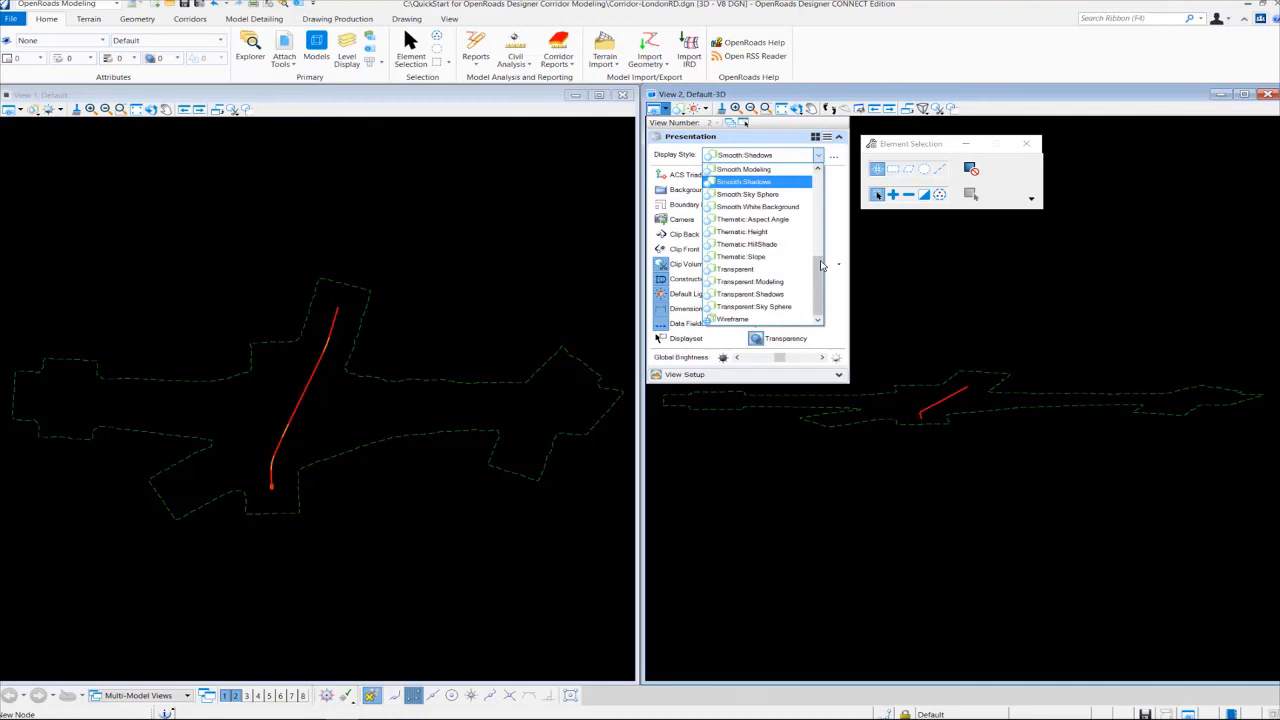
scroll(up, 3)
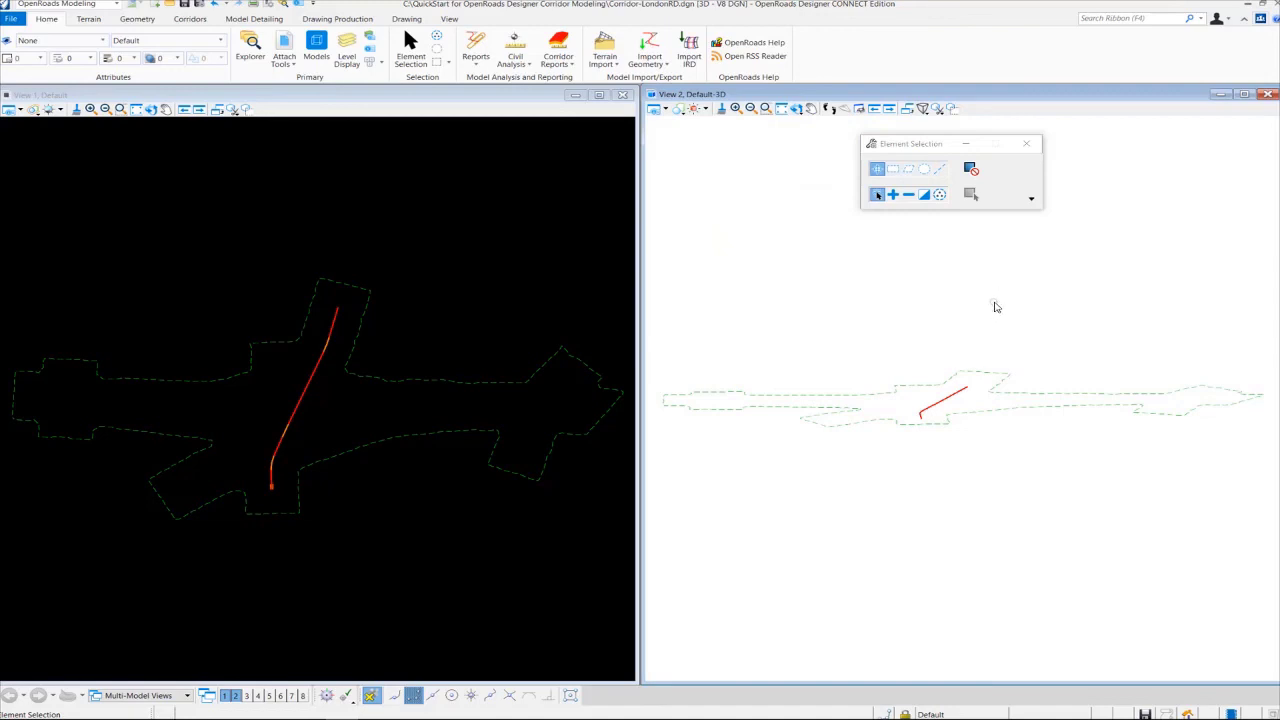
mouse_move(948, 452)
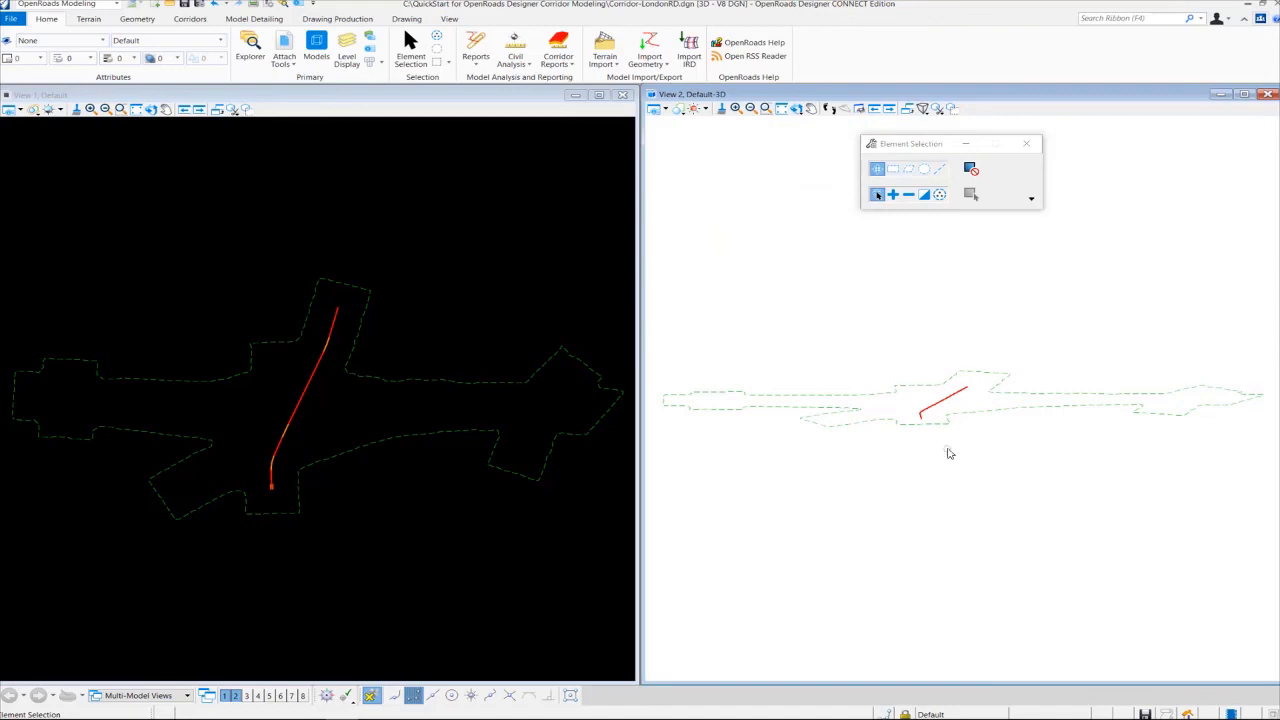